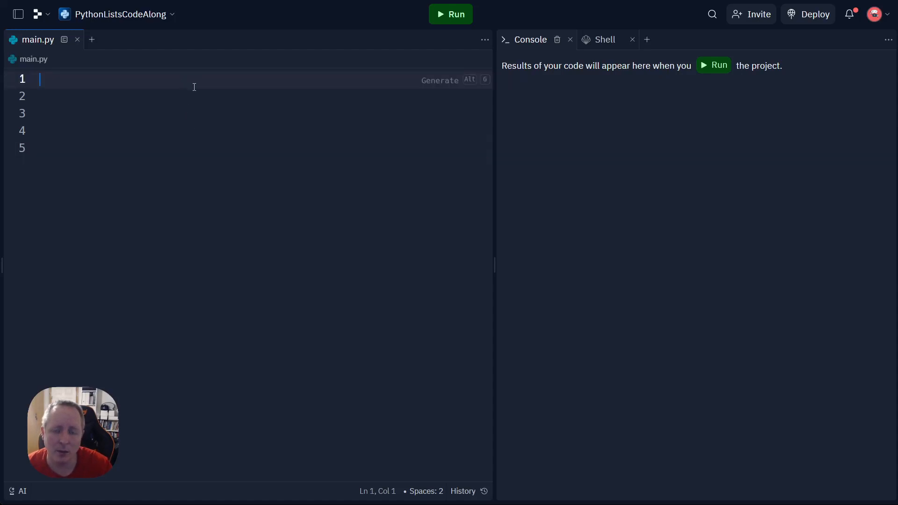
mouse_move(260, 147)
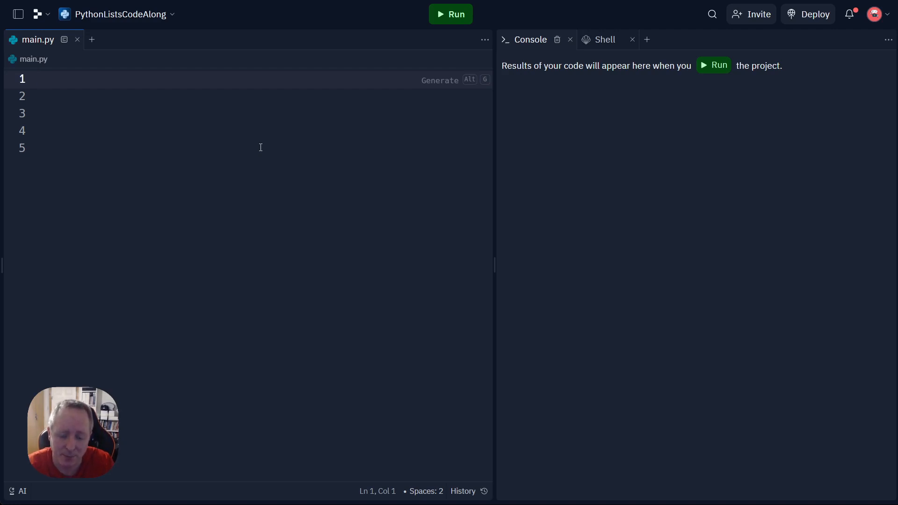
Define mylist as [32,45,31,56,5,34,53,87,43] on line 1
text(myl)
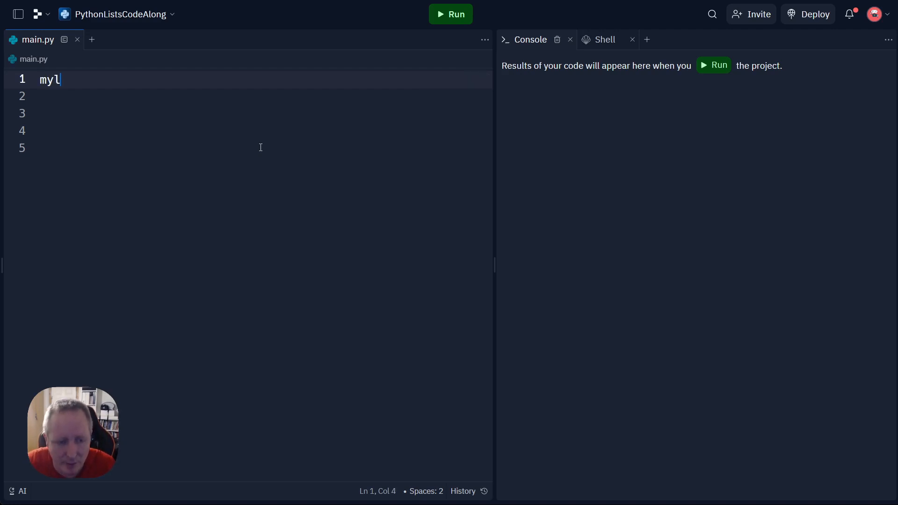
text(ist=[])
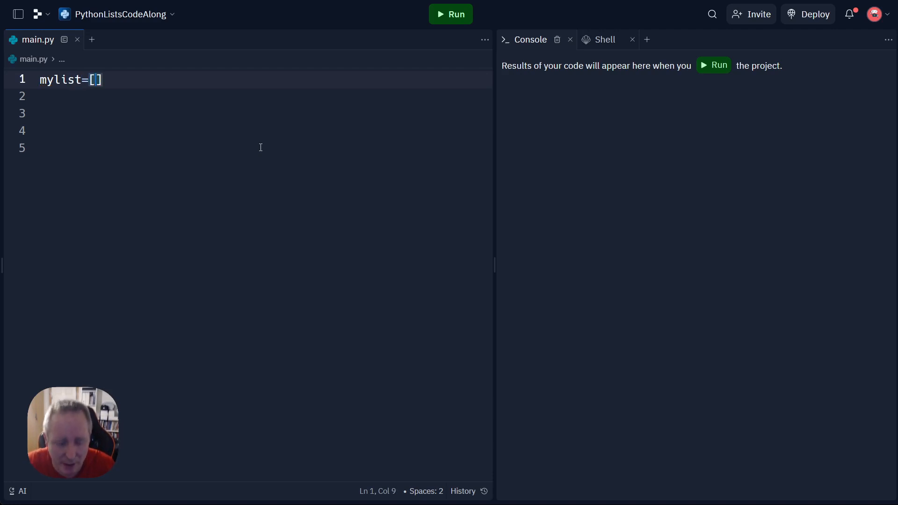
text(32,4)
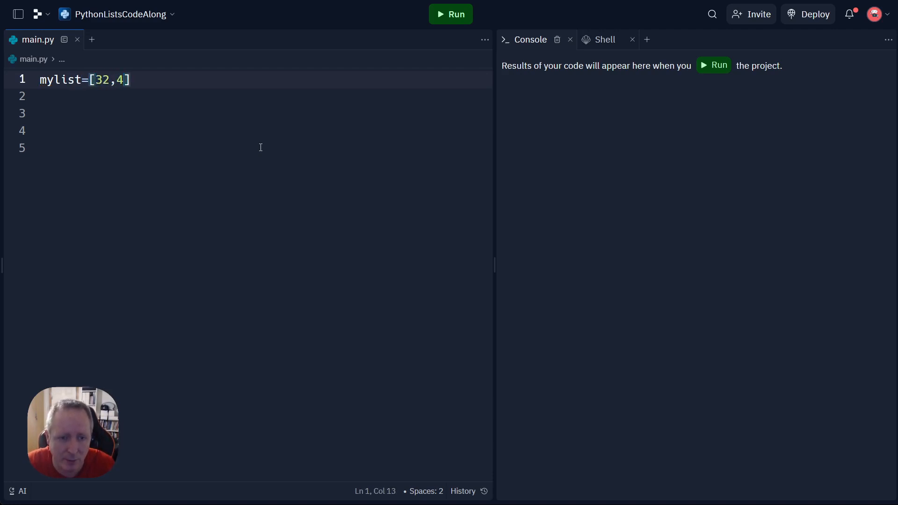
text(5,3)
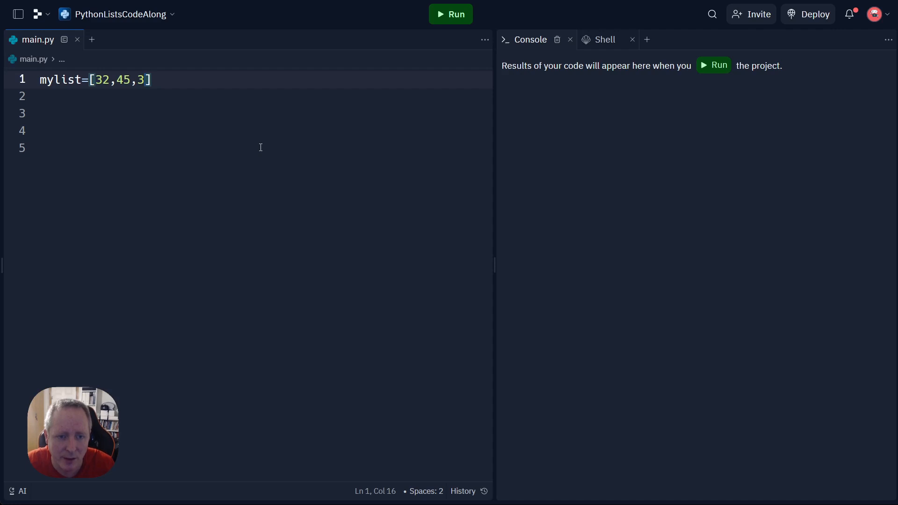
text(1,5)
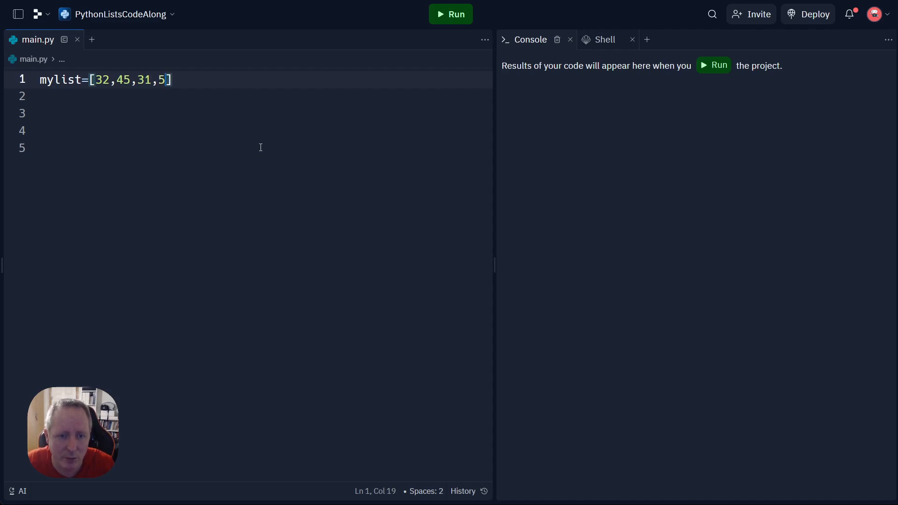
text(56,5,)
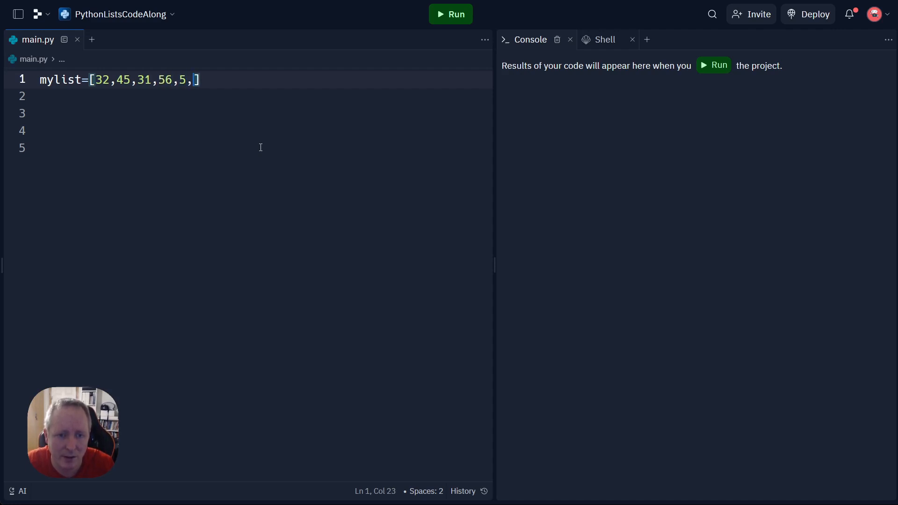
text(34,)
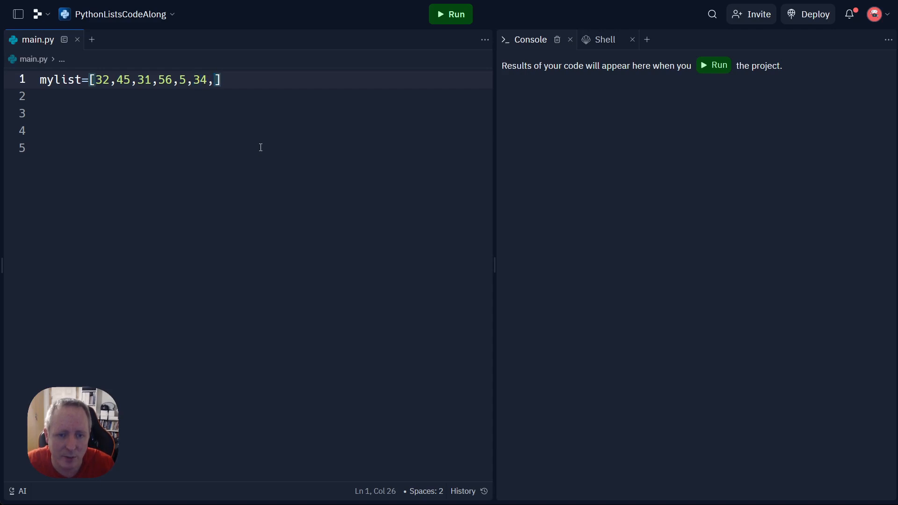
text(56)
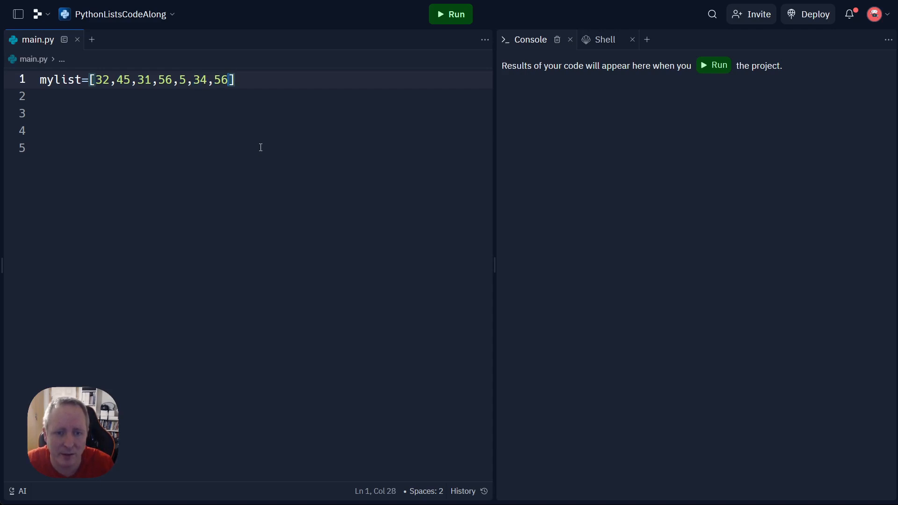
text(3,)
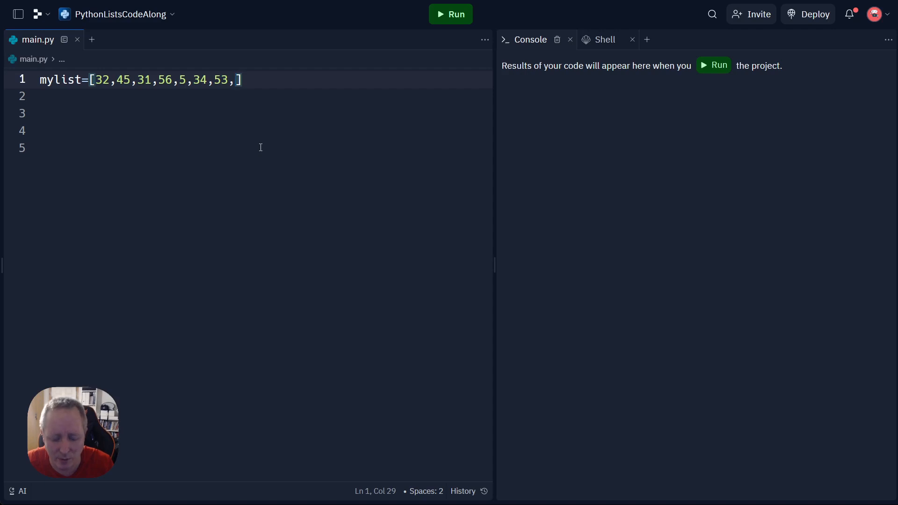
text(87,)
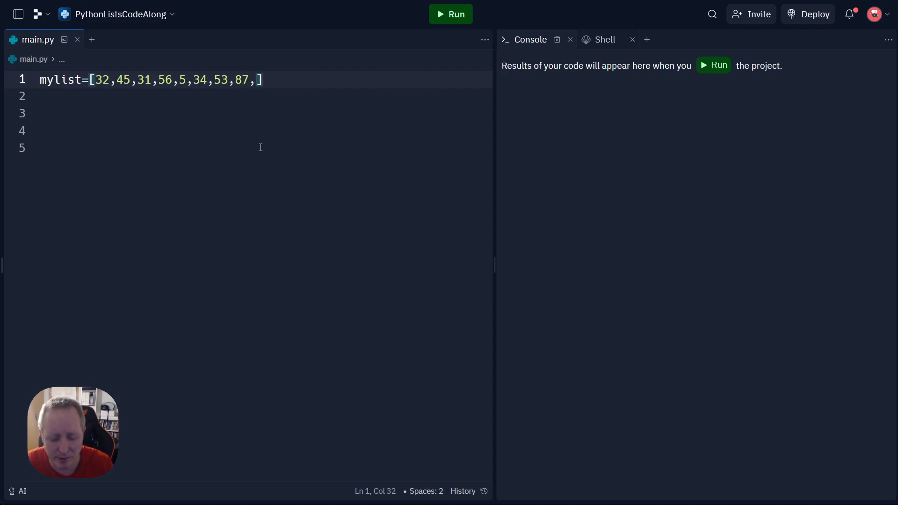
text(43)
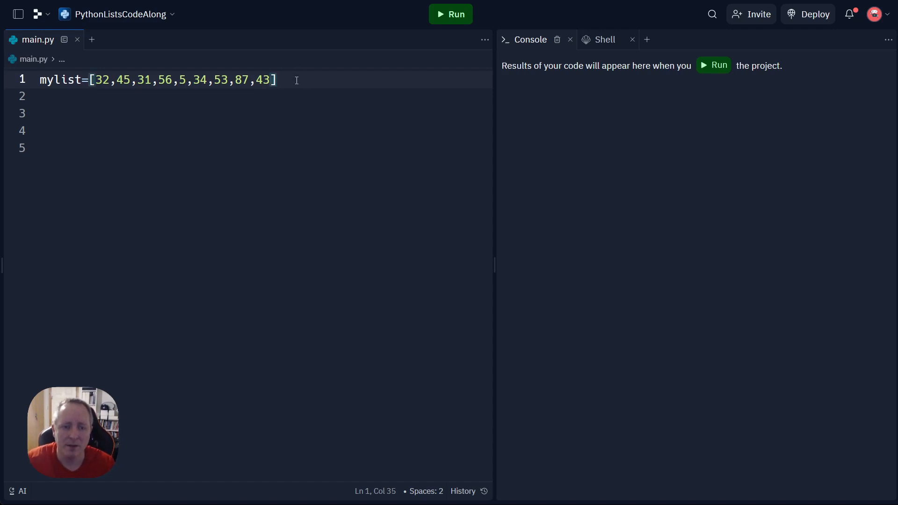
Add print(mylist) on line 3 and run the script to show the list
text(print(my)
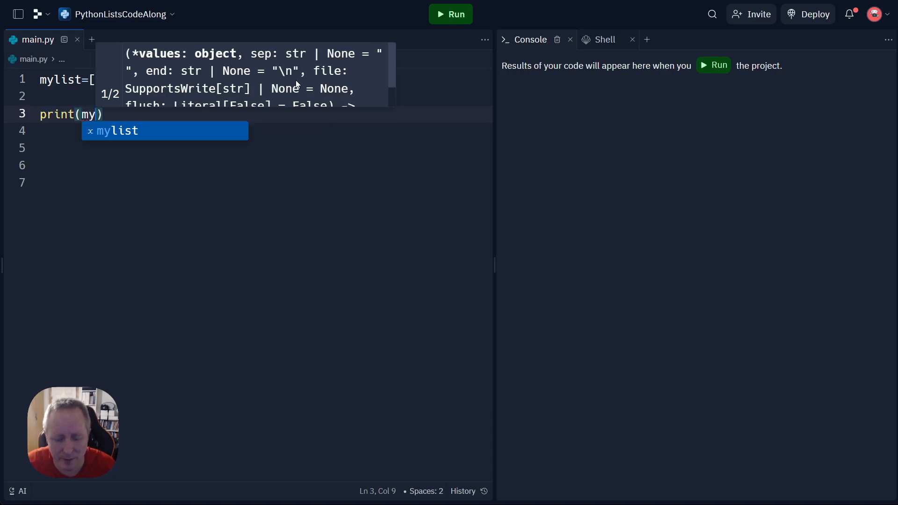
text(list)
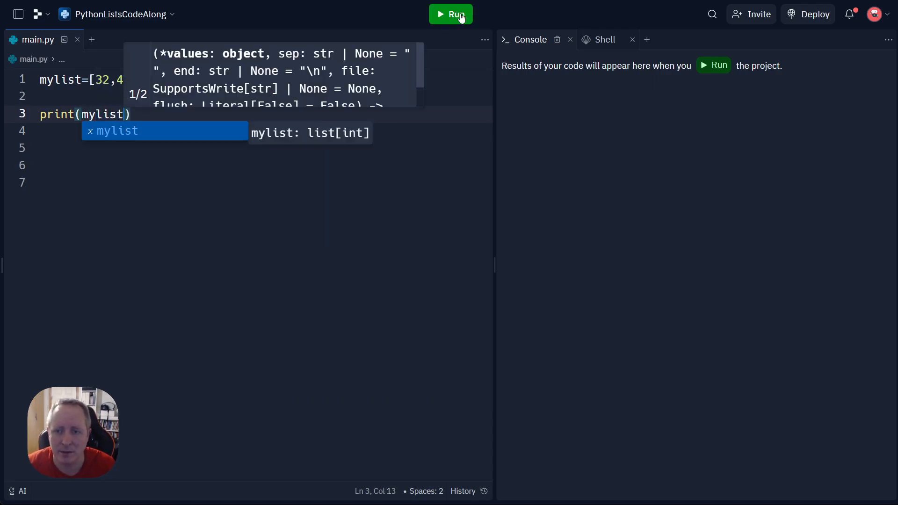
click(451, 14)
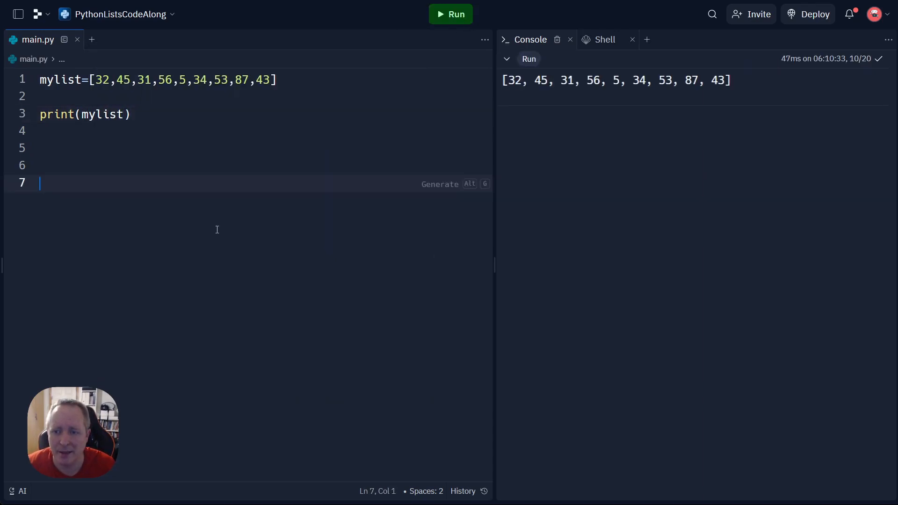
Insert blank lines before print(mylist) so it moves to line 5
click(164, 114)
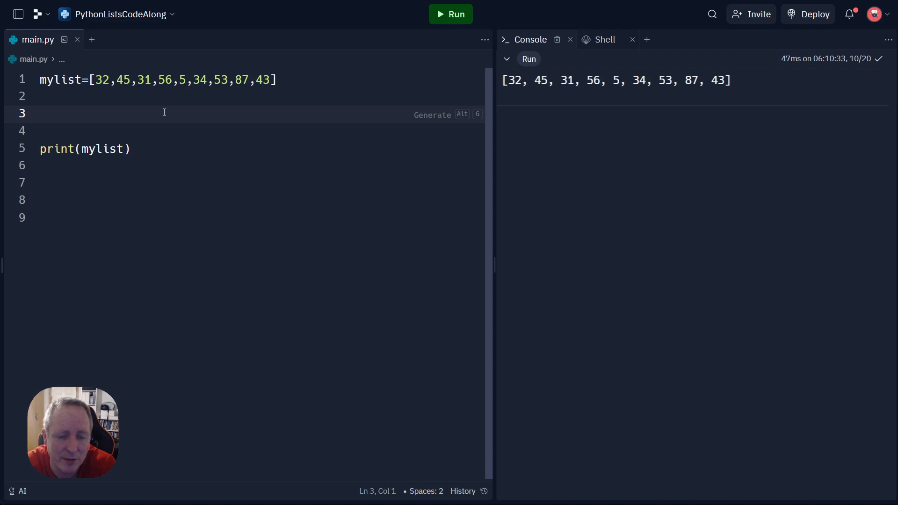
Point out the values 32 and 56, then delete one blank line above print
click(39, 113)
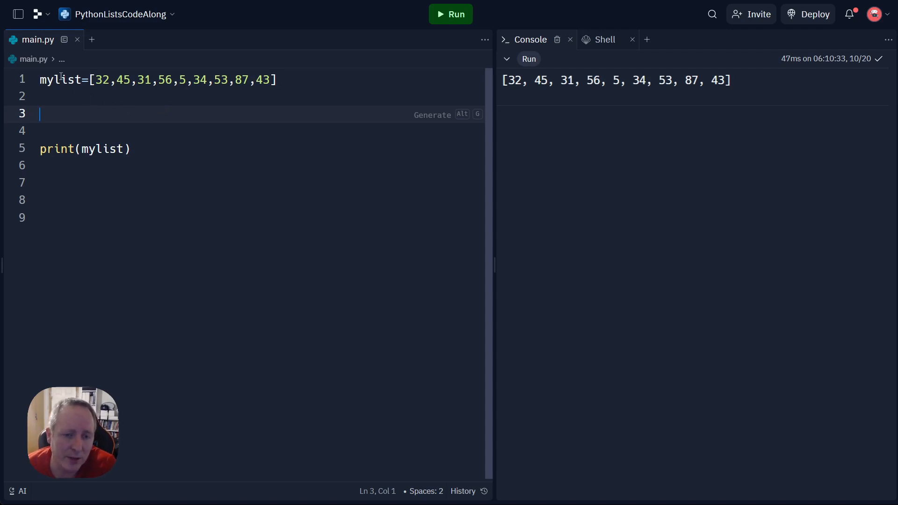
double_click(100, 79)
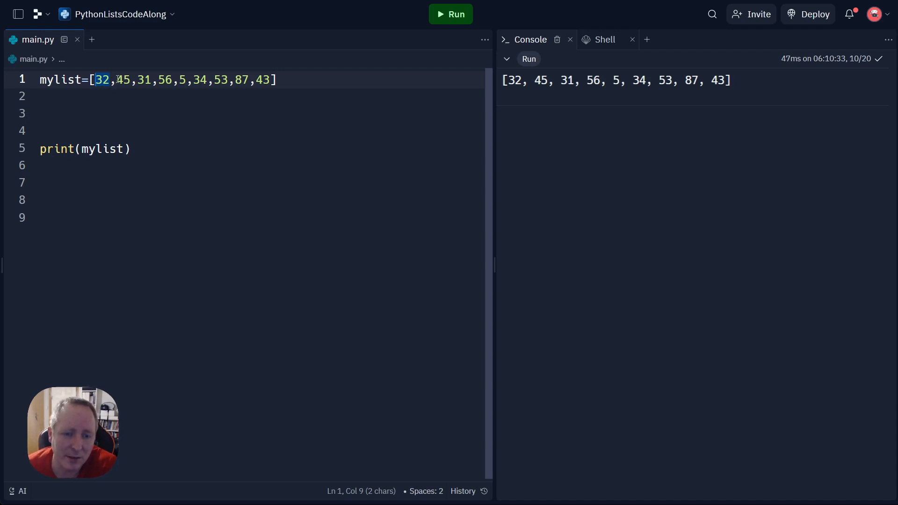
mouse_move(118, 75)
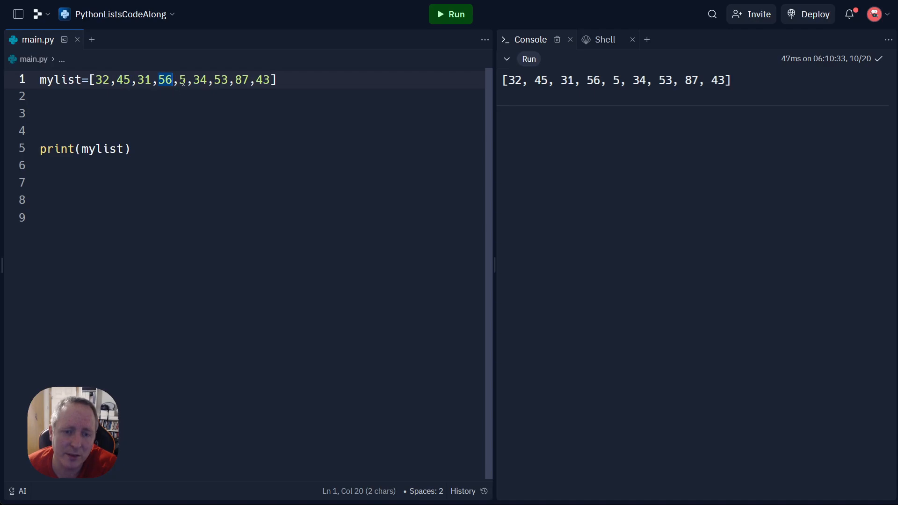
click(164, 80)
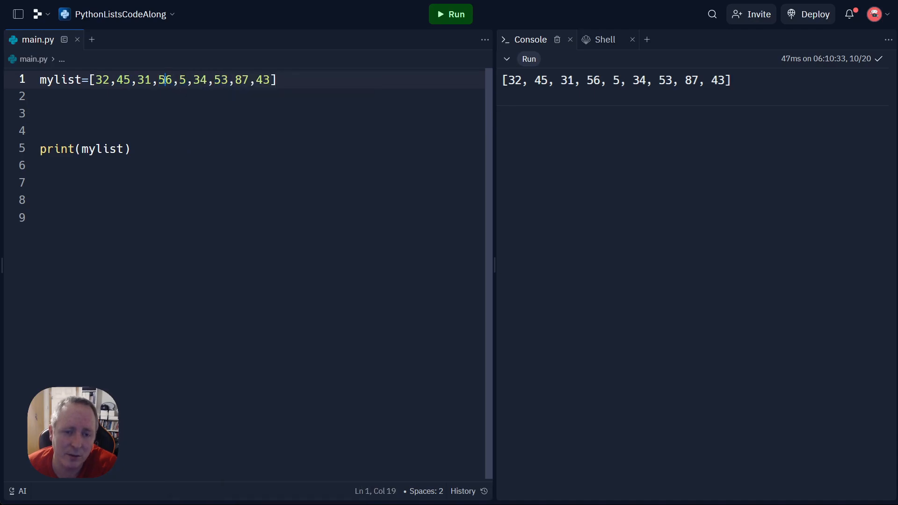
double_click(165, 80)
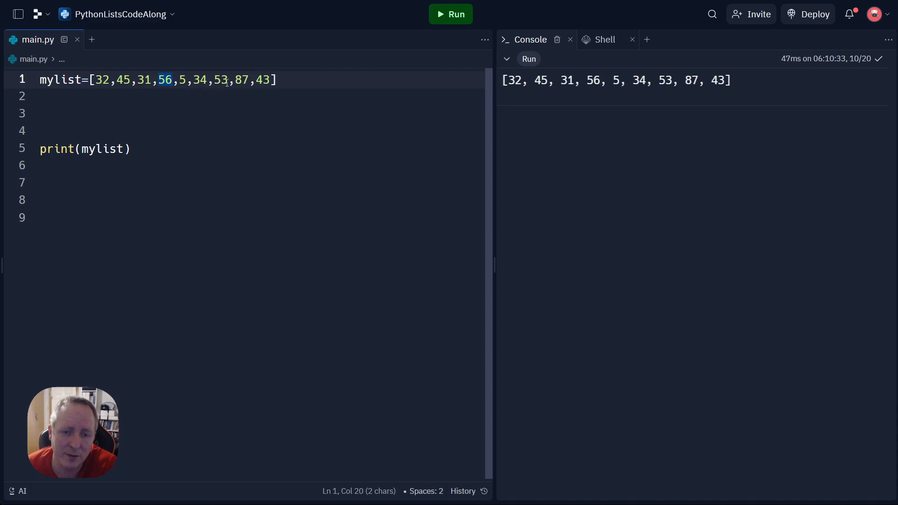
click(235, 80)
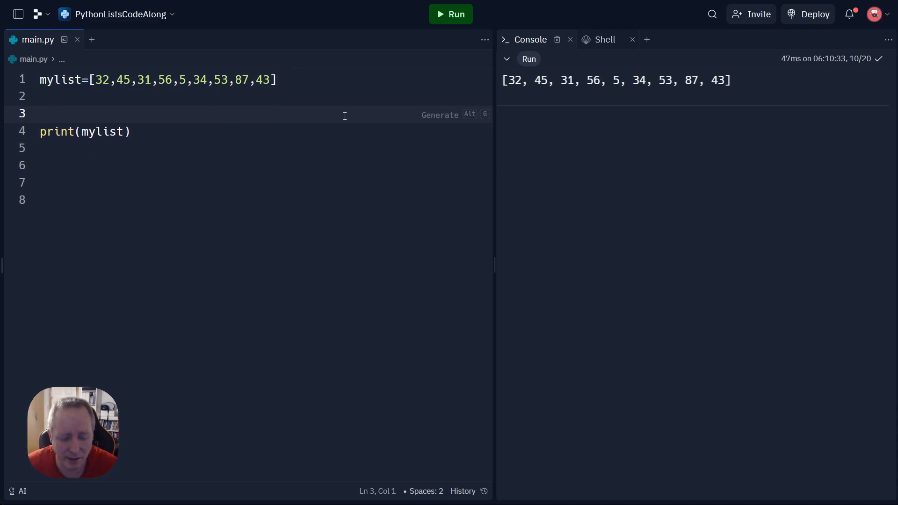
Write maxvalue=mylist[0] on line 3 and delete the print(mylist) line
text(maxv)
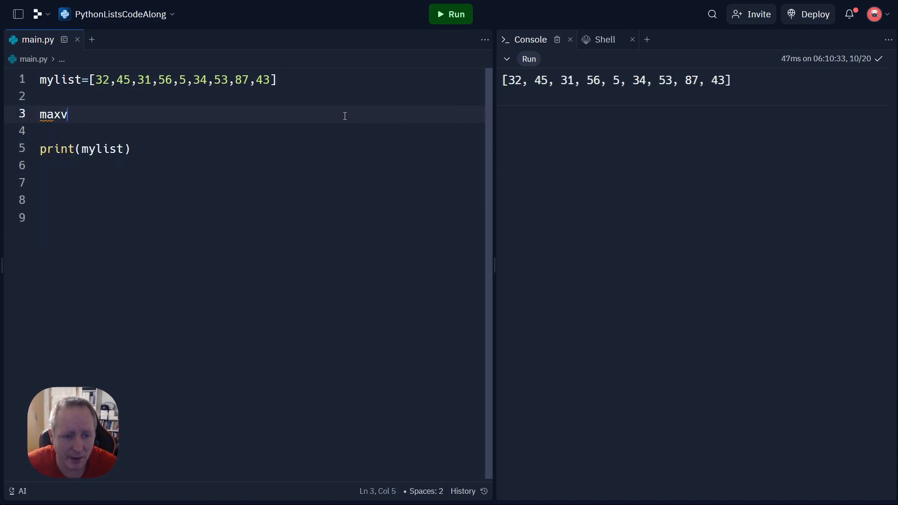
text(alue=)
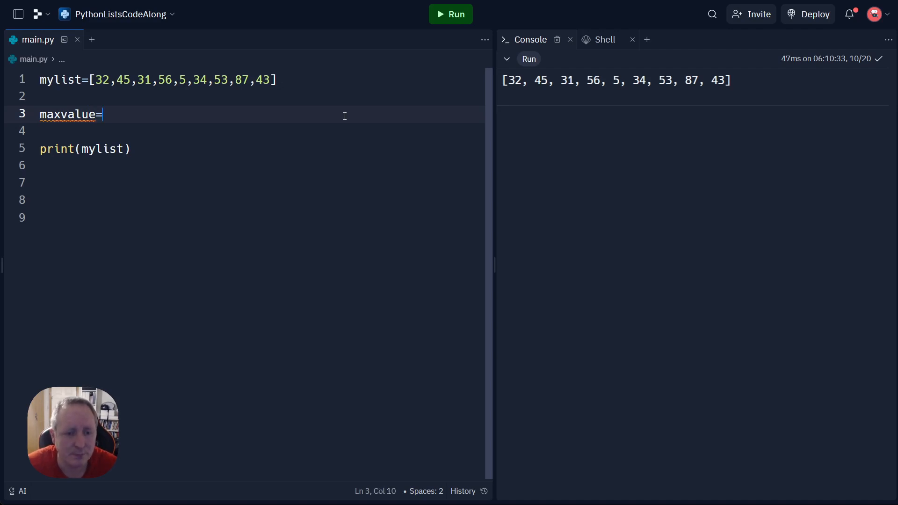
text(m)
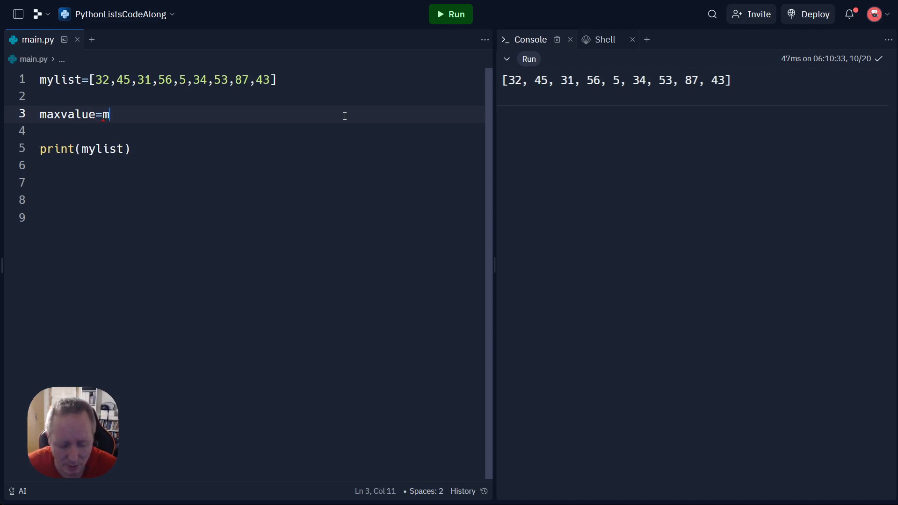
text(ylist)
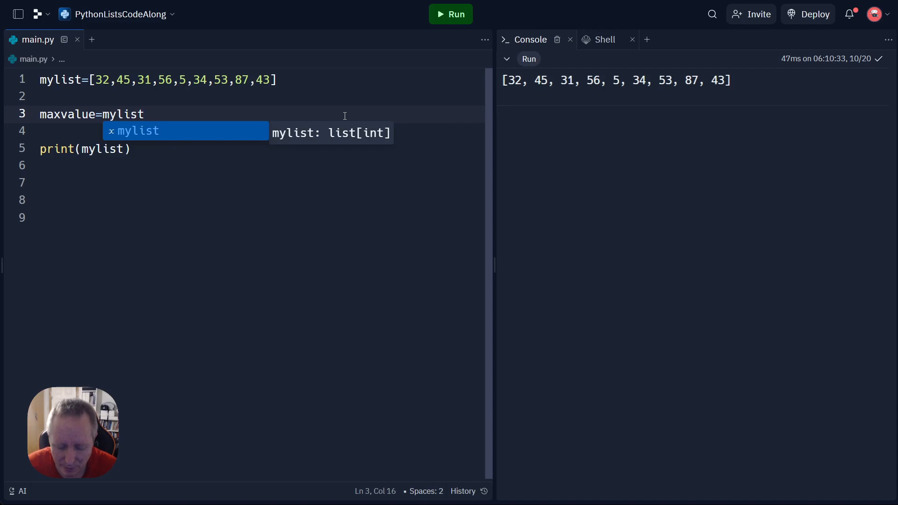
text([0])
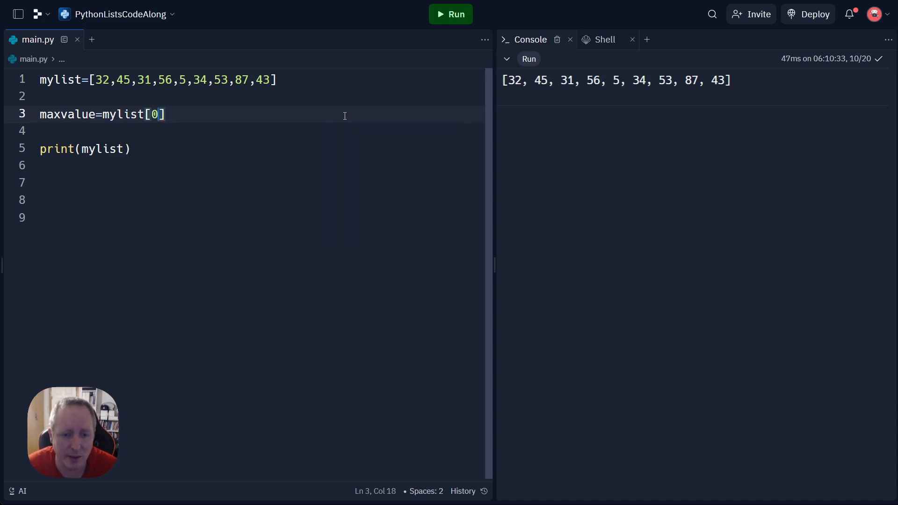
click(165, 114)
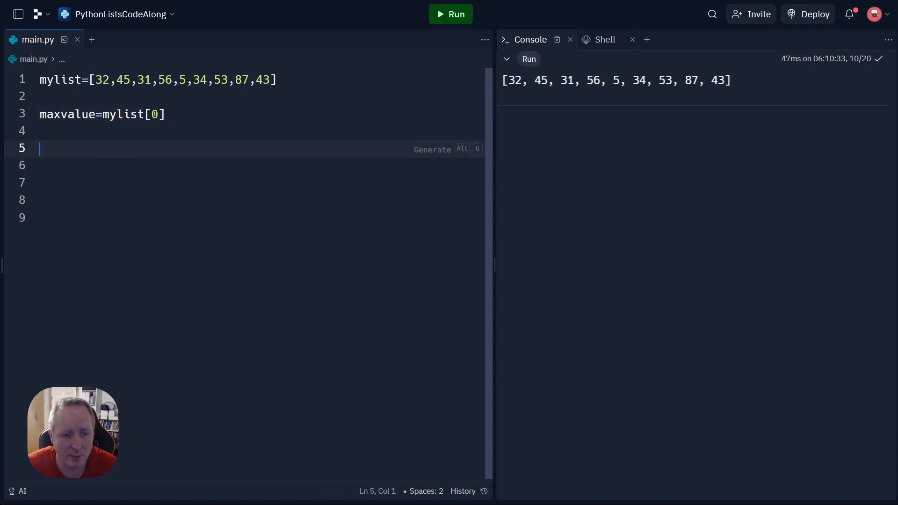
Add a for loop over mylist that sets maxvalue=num when num>maxvalue
text(for num)
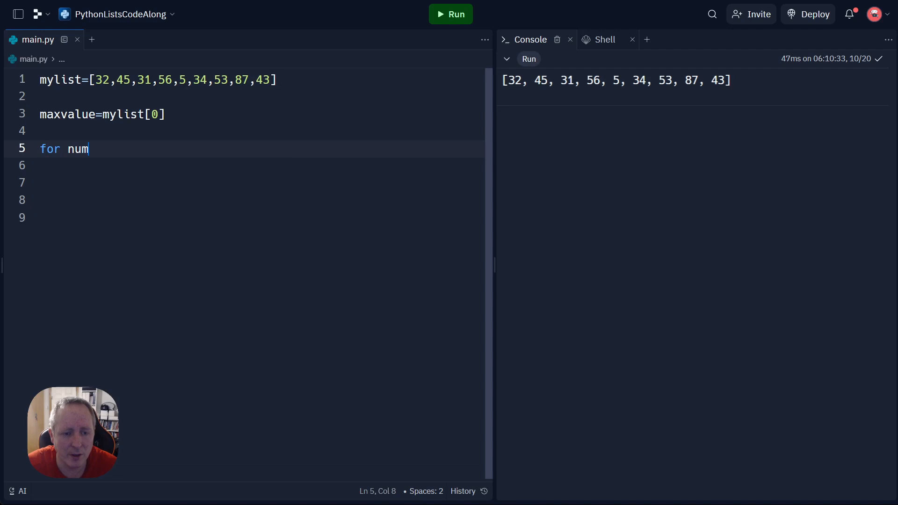
text(in mylist)
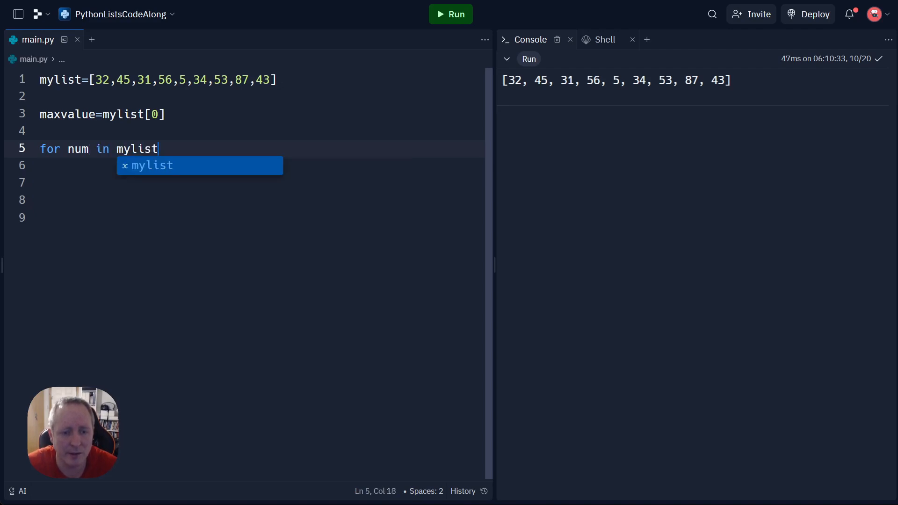
text(:)
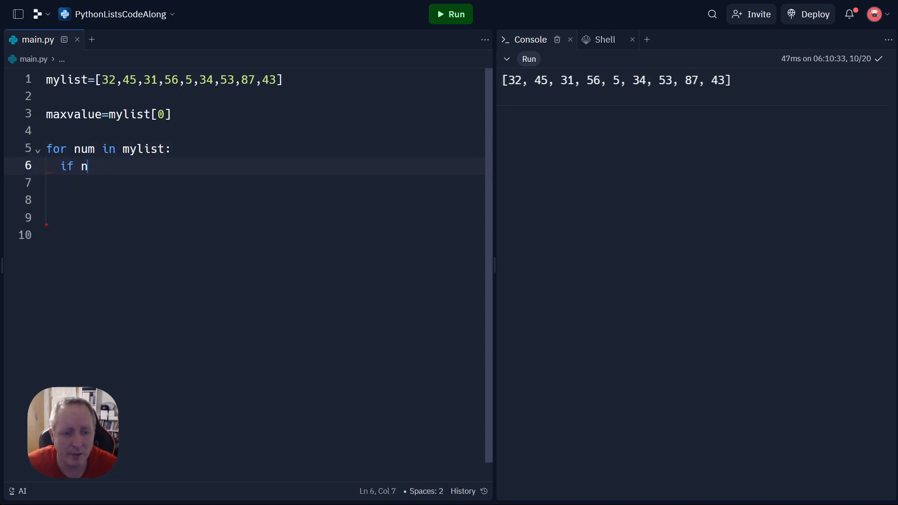
text(um)
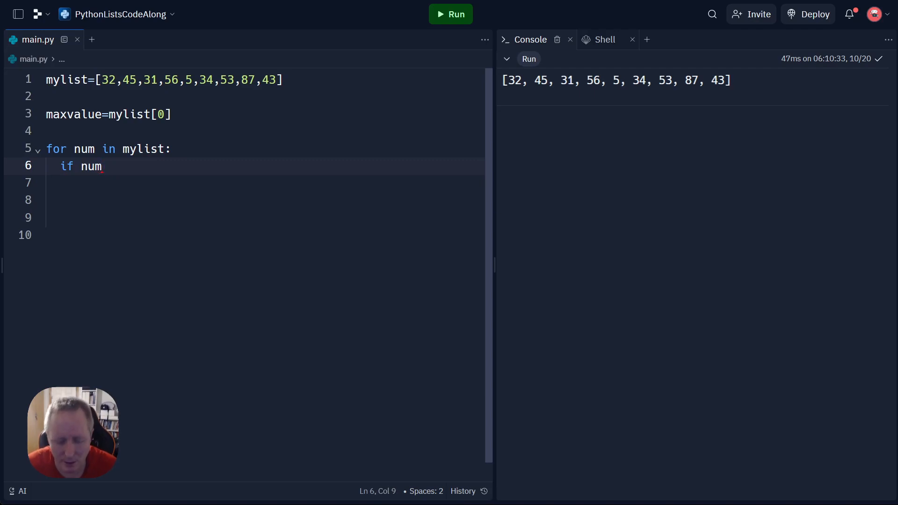
text(>maxv)
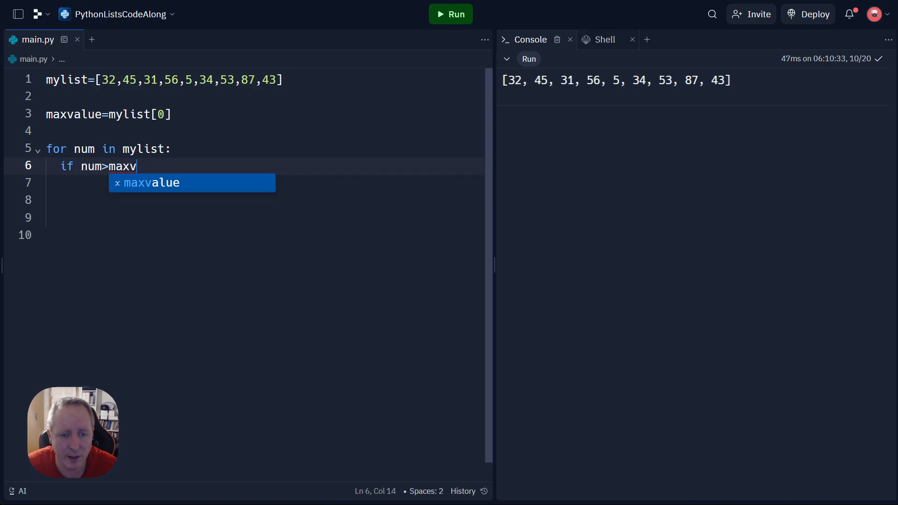
key(enter)
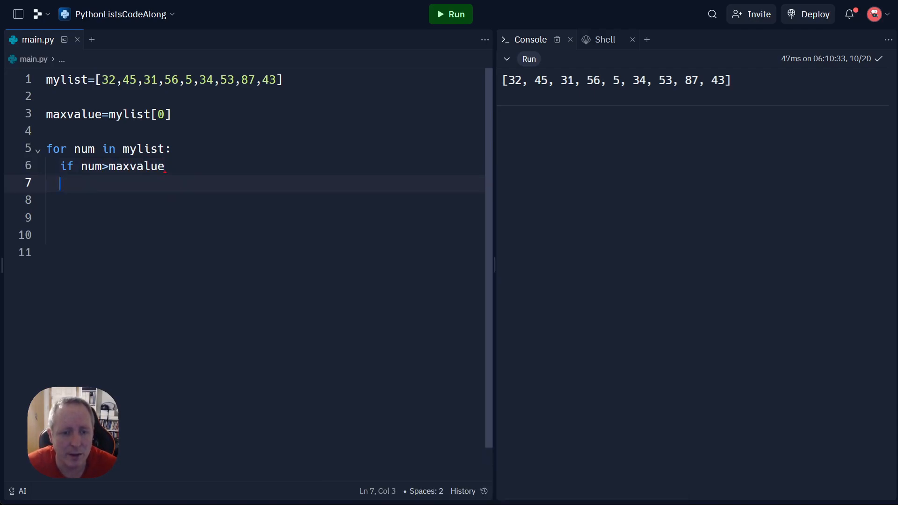
key(Backspace)
text(:)
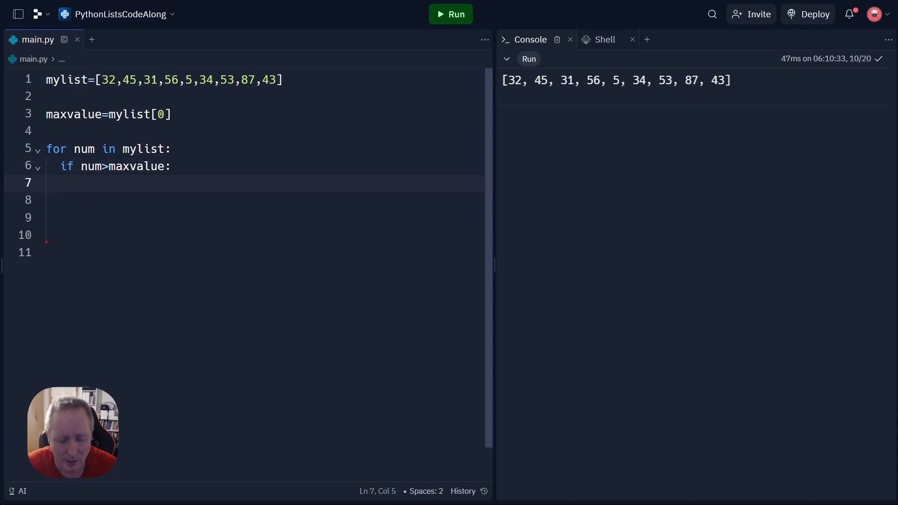
text(ma)
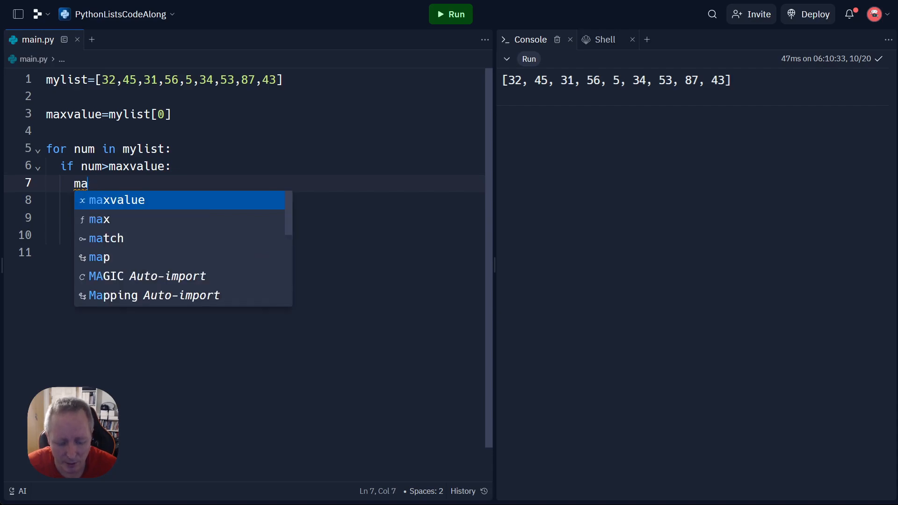
text(maxvalue=)
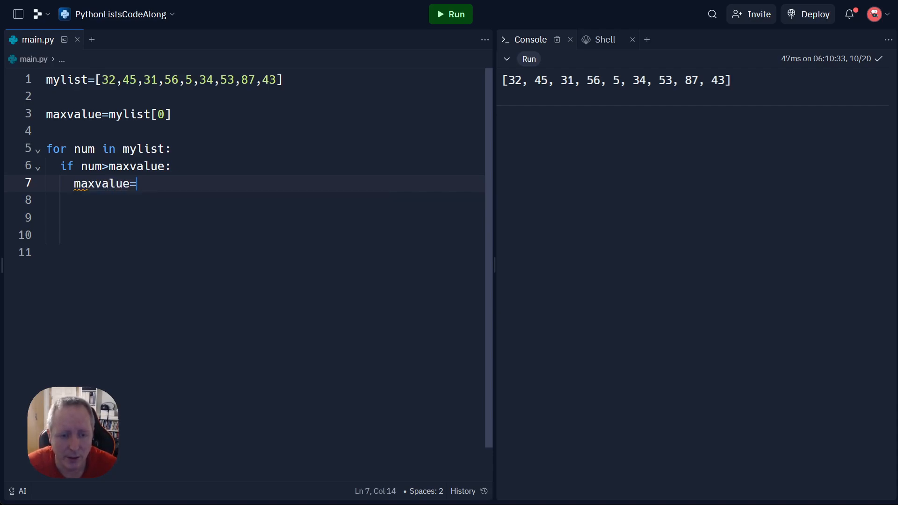
text(num)
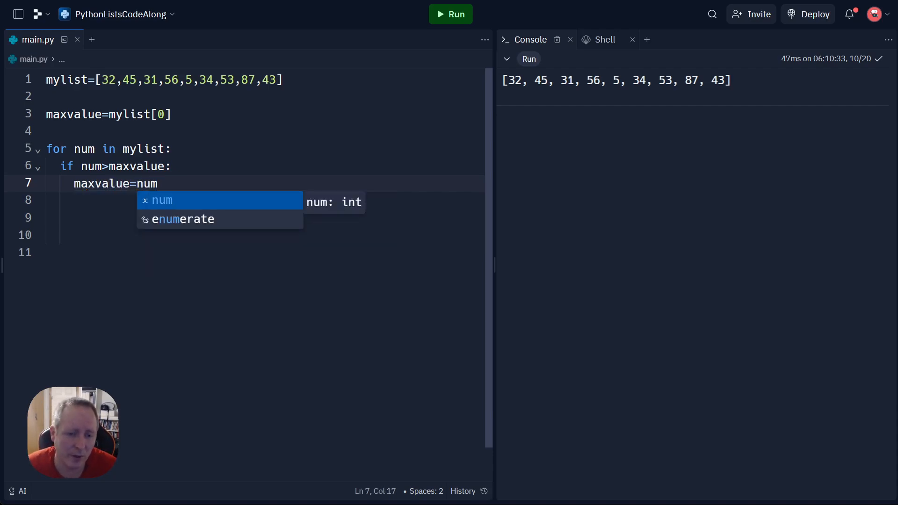
Add print(maxvalue) below the loop on line 9
key(Escape)
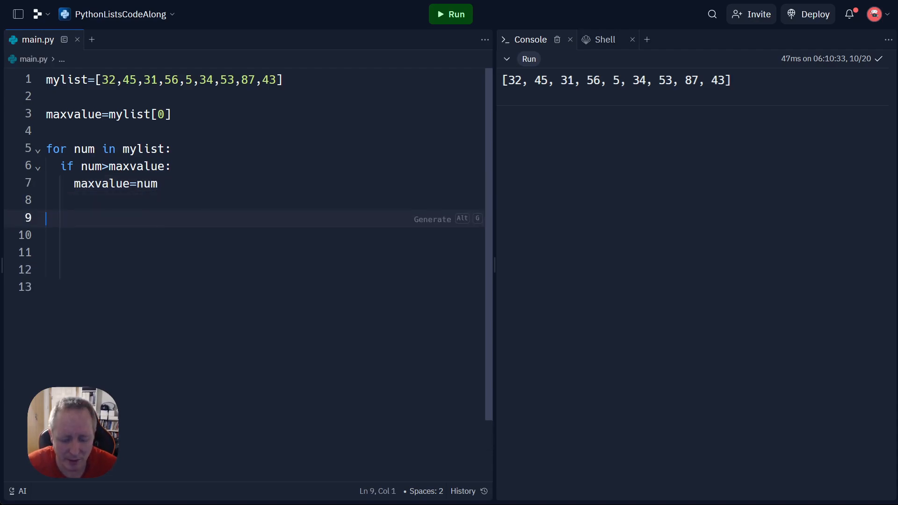
text(print(max)
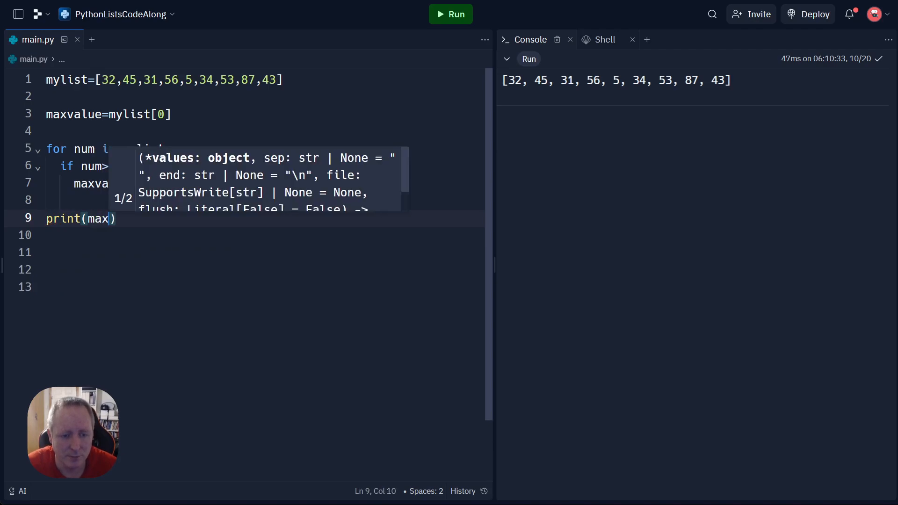
text(value)
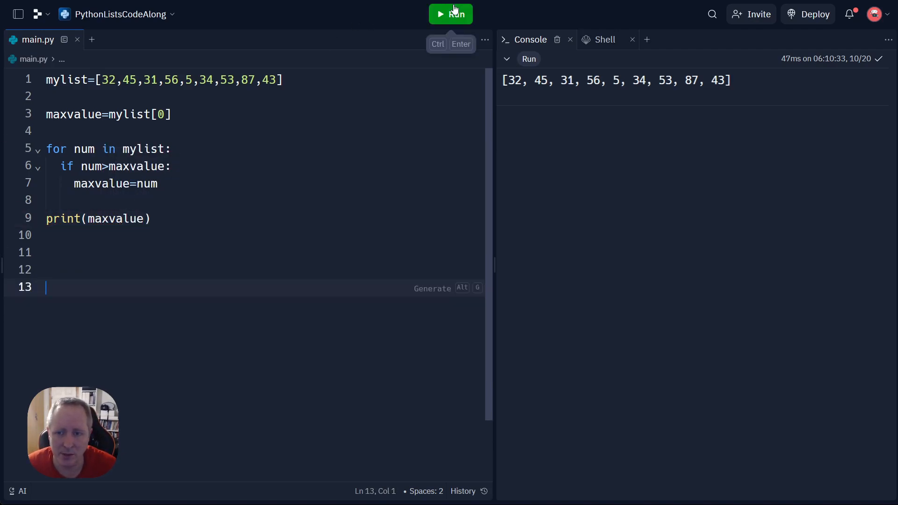
Run the script and confirm the console prints 87
click(450, 13)
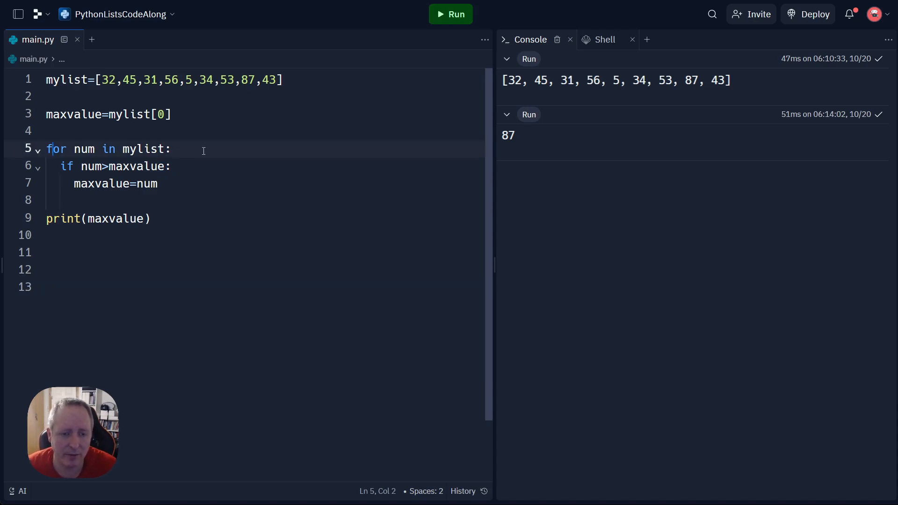
Change the loop to iterate with i over range(len(mylist))
click(79, 148)
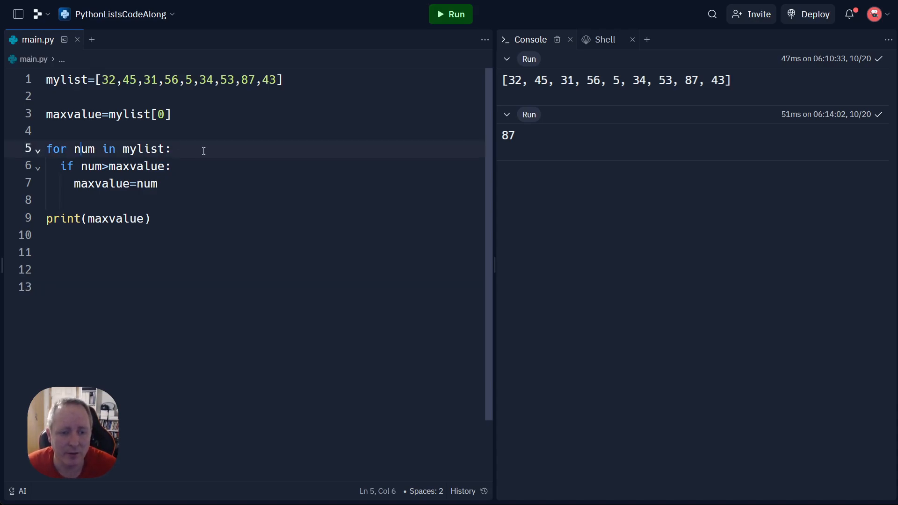
key(Backspace)
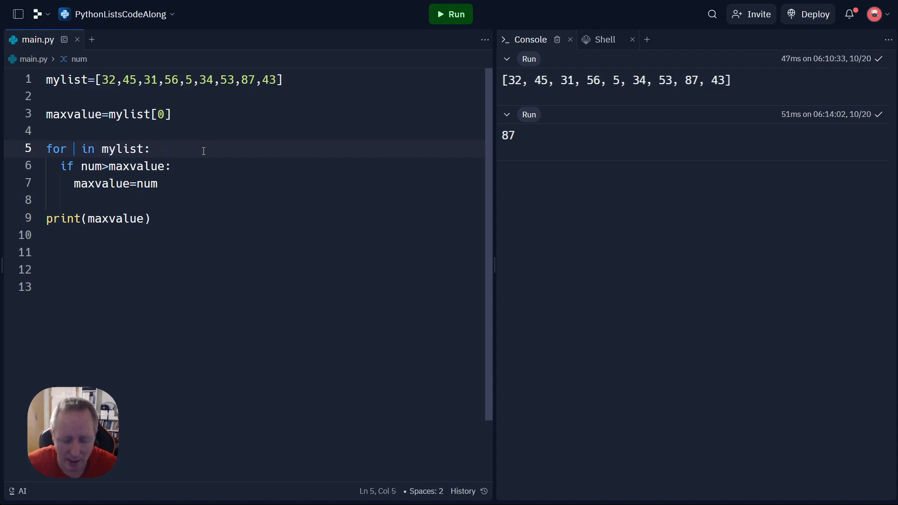
text(i)
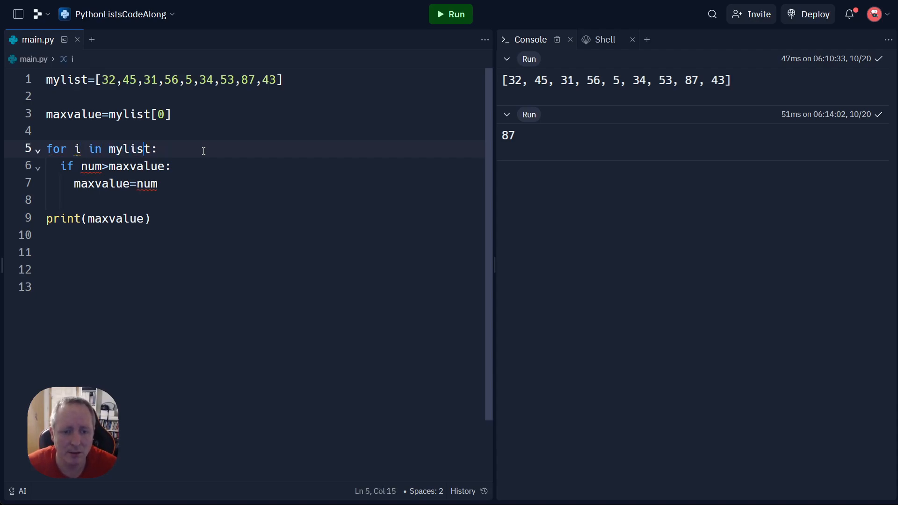
text(range(0,)
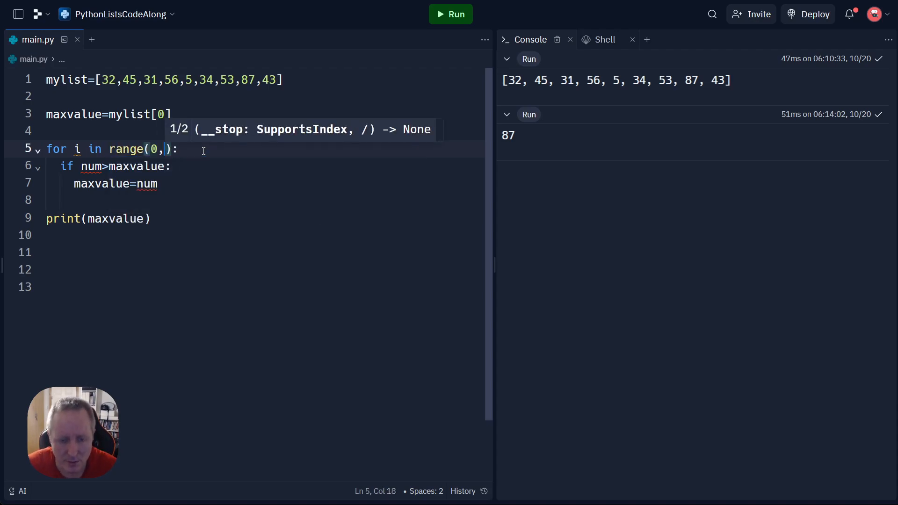
text(len)
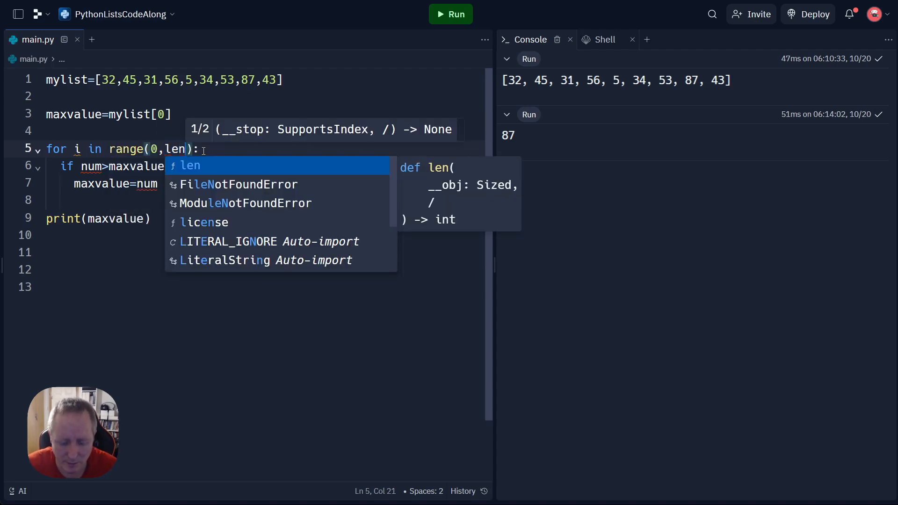
text((mylist)
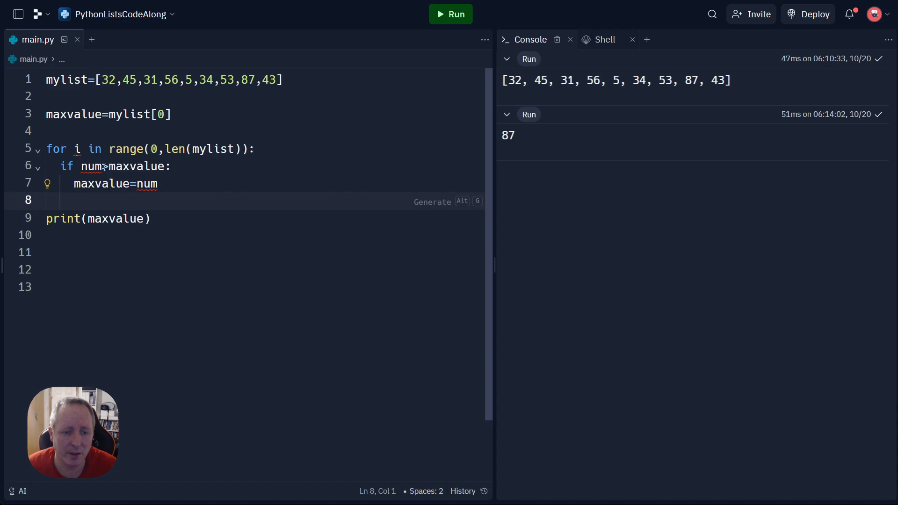
Replace num with mylist[i] in both the if condition and the assignment
double_click(90, 166)
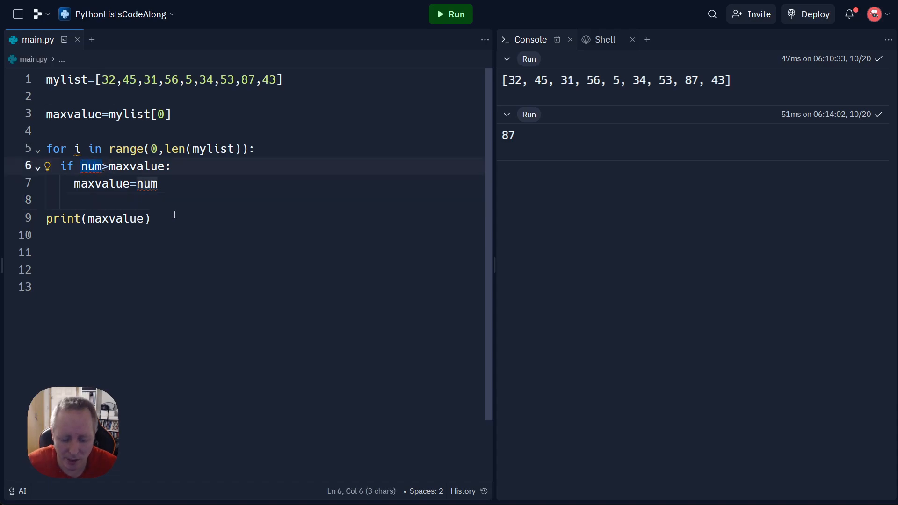
text(mylist[i)
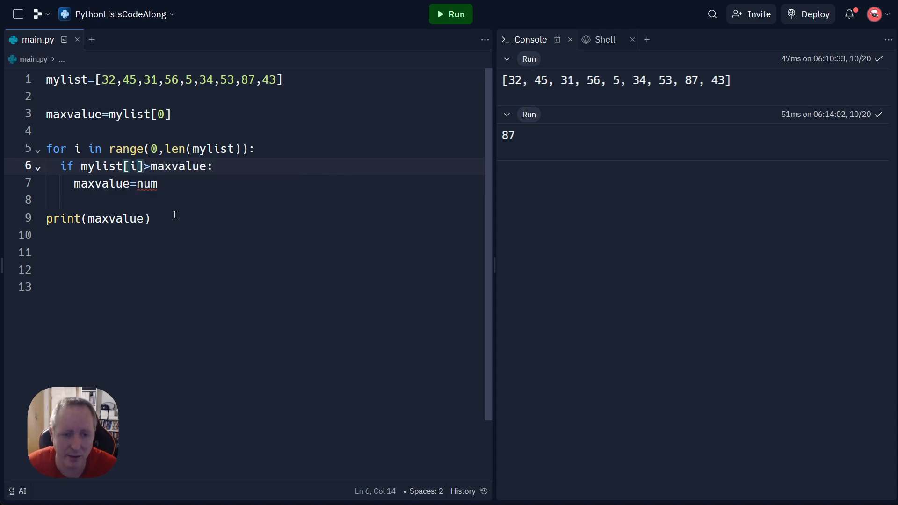
click(115, 183)
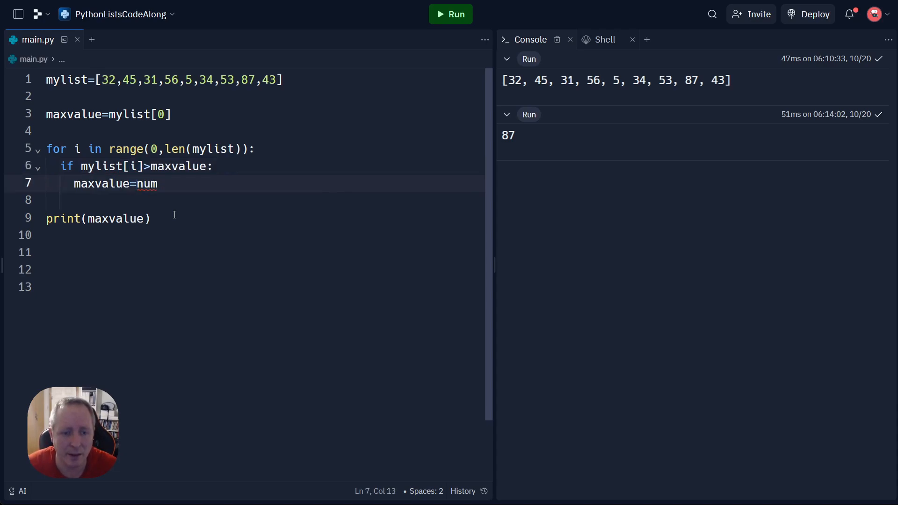
key(Backspace)
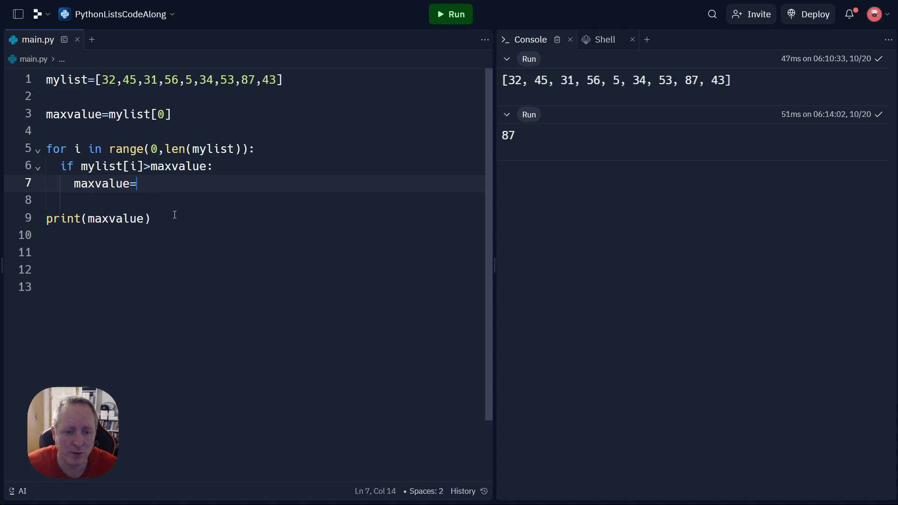
text(mysl)
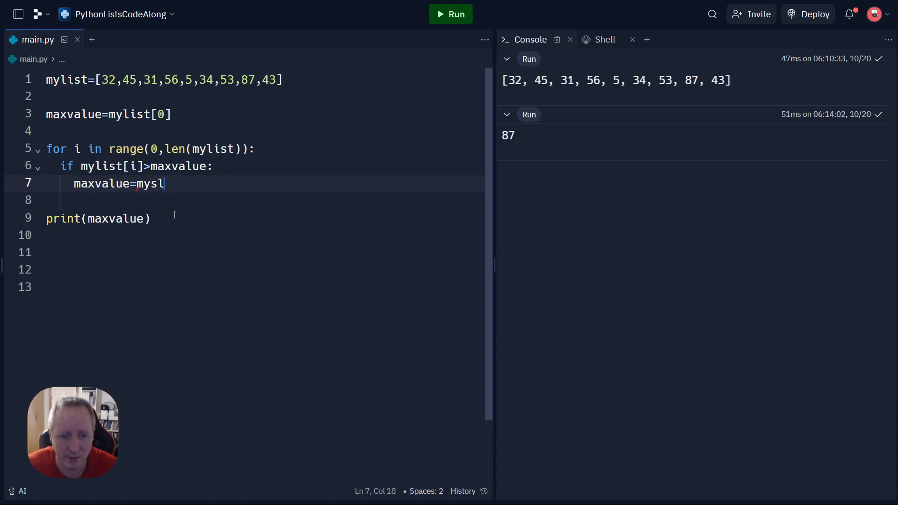
text(ist[])
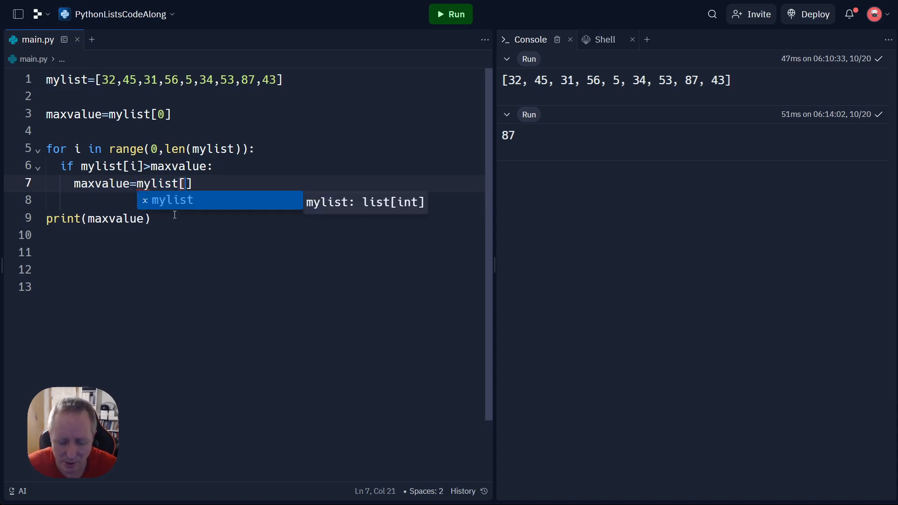
text(i)
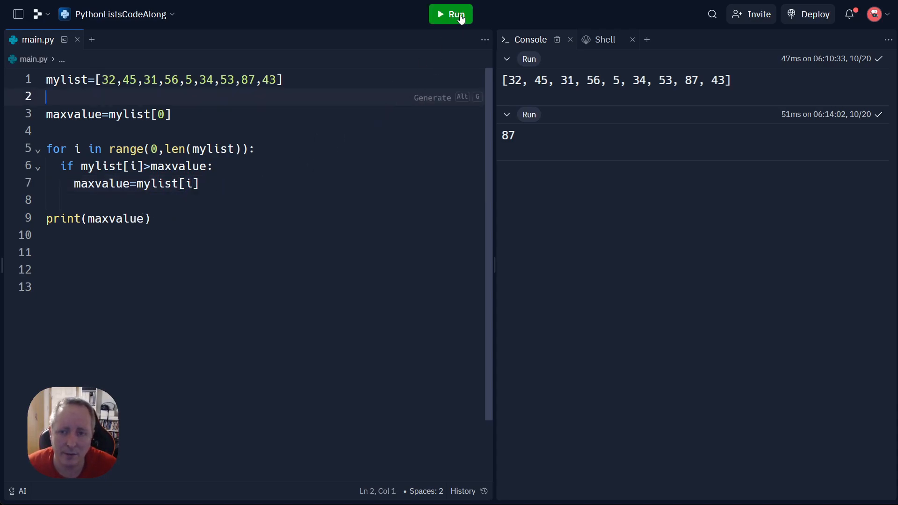
Rerun the index-based script, confirm 87, then place the cursor on line 10
click(451, 14)
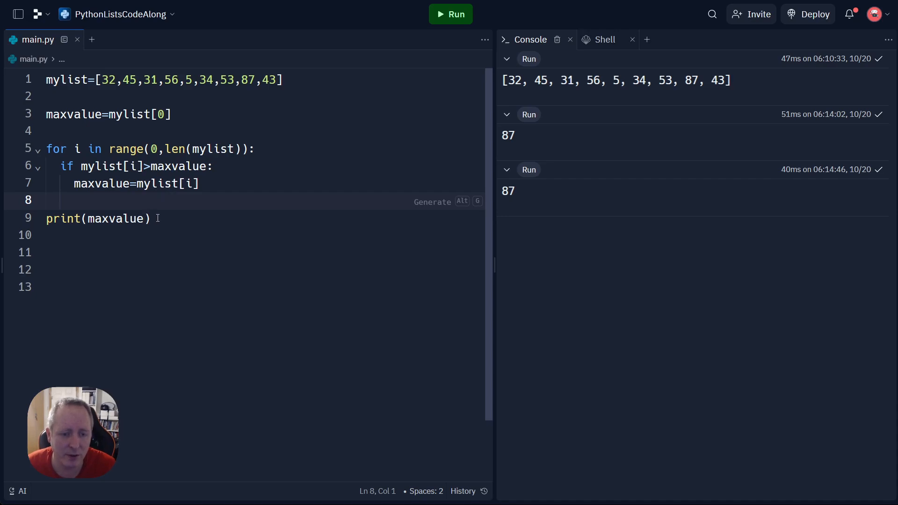
click(77, 235)
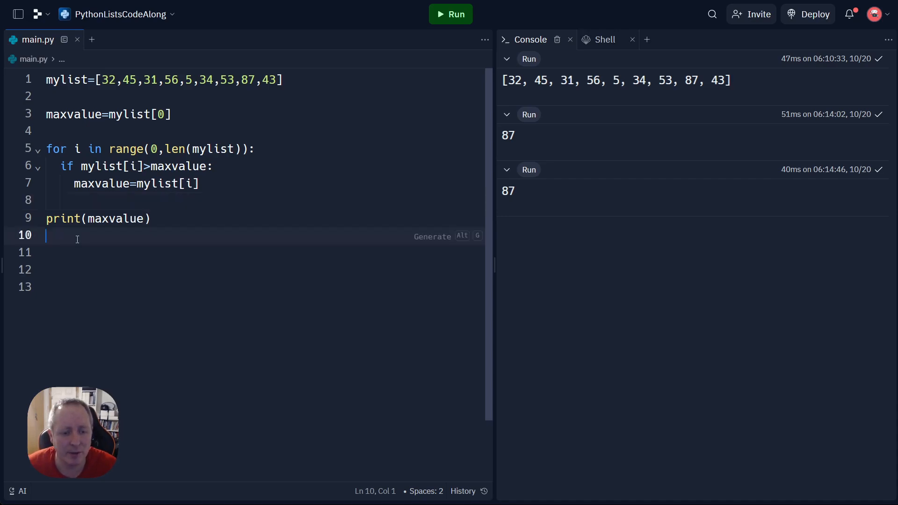
Add print(max(mylist)) on line 10 and run, printing 87 twice
text(print()
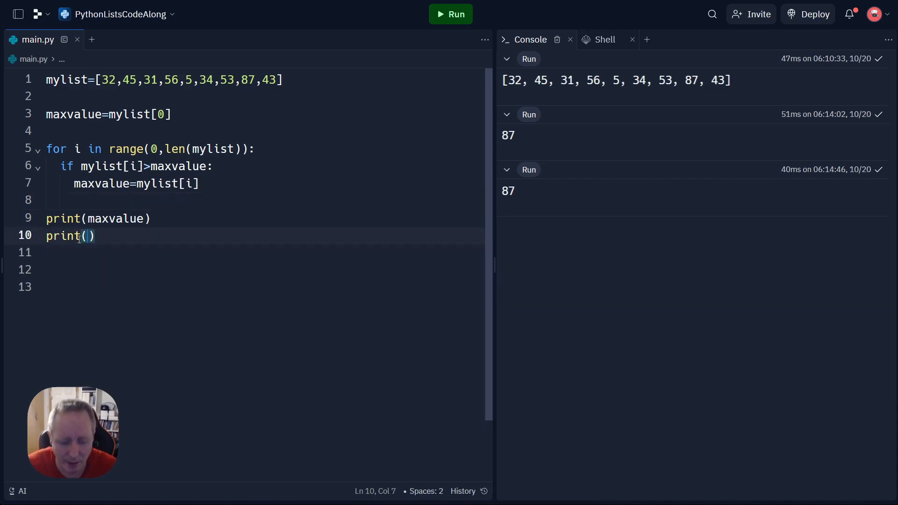
text(max(m)
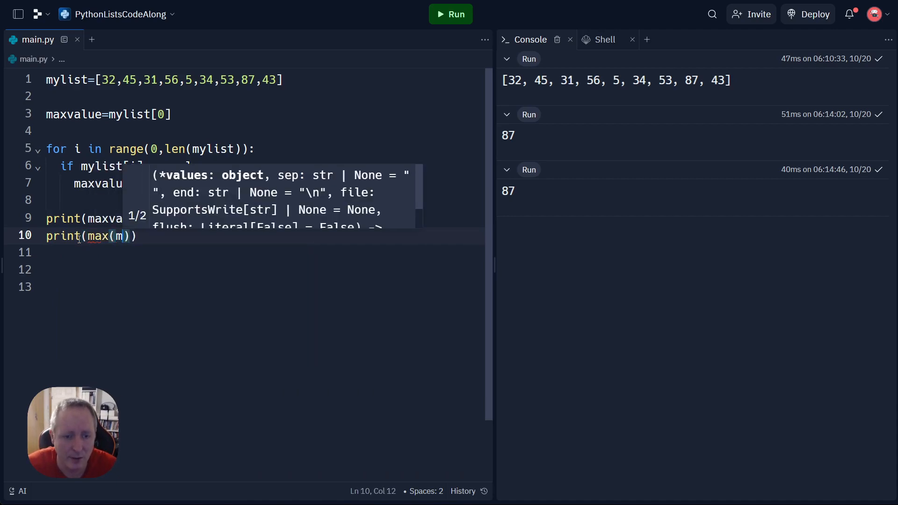
text(ylist)
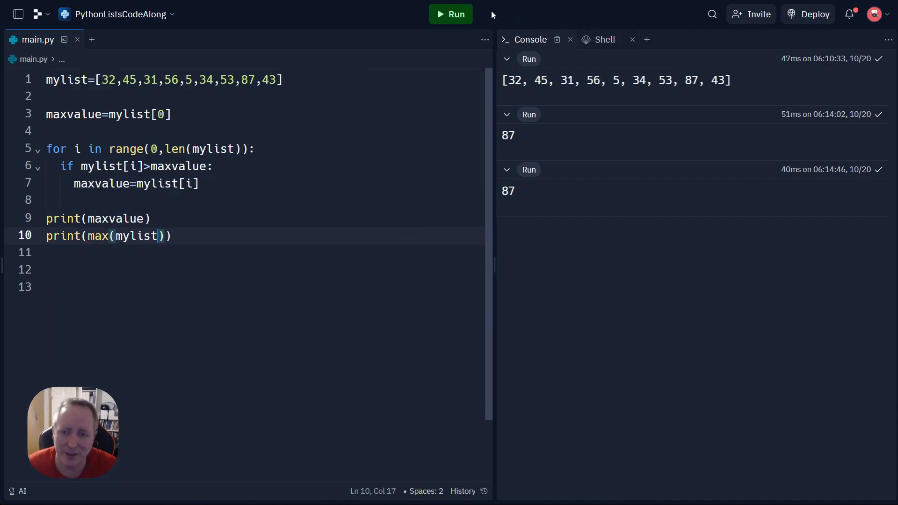
click(450, 14)
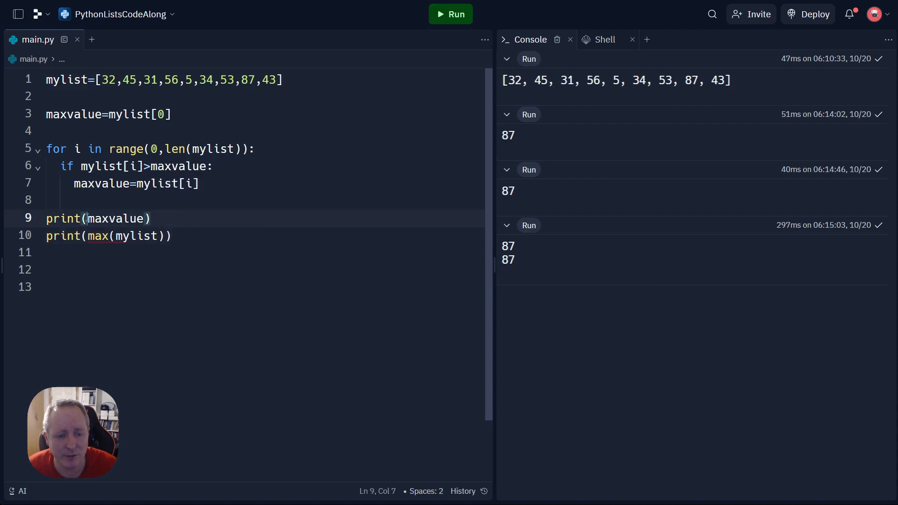
Change line 10 to print(max(mylist)==maxvalue) and restore print(maxvalue) on line 9
text(ma)
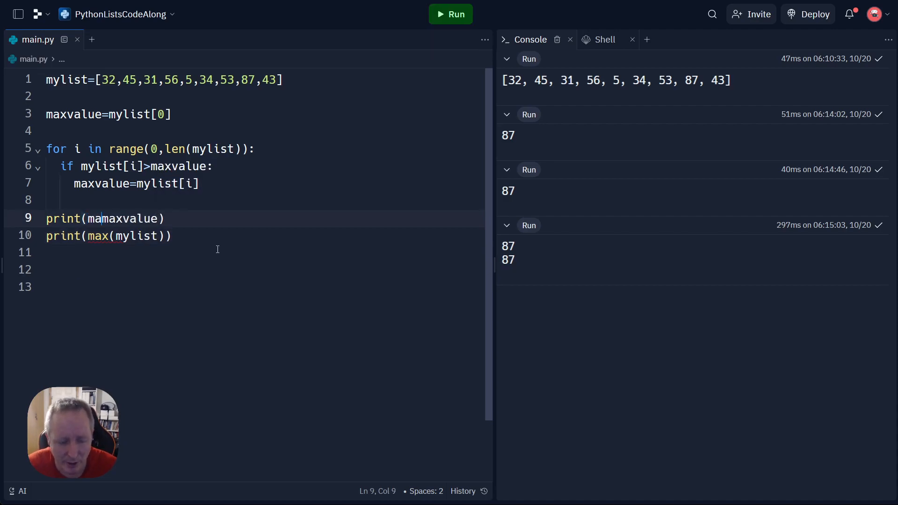
text(max(mylist=)
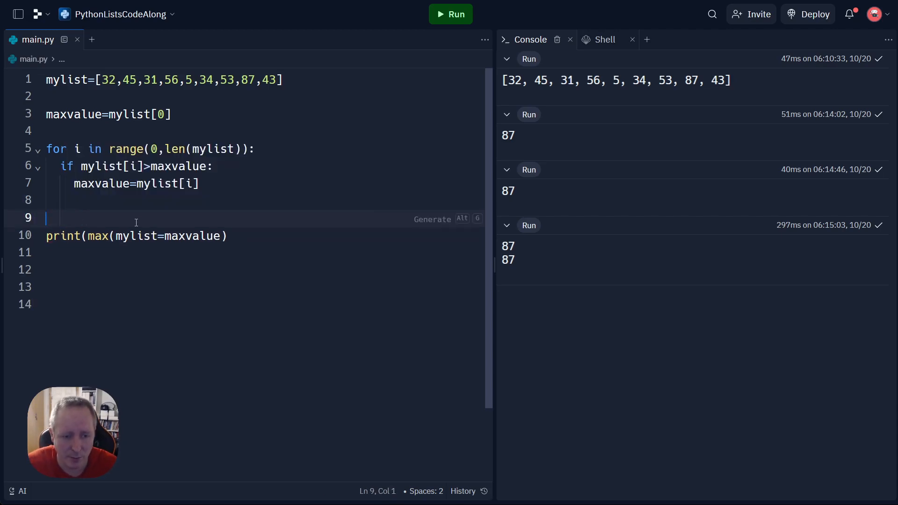
text(print())
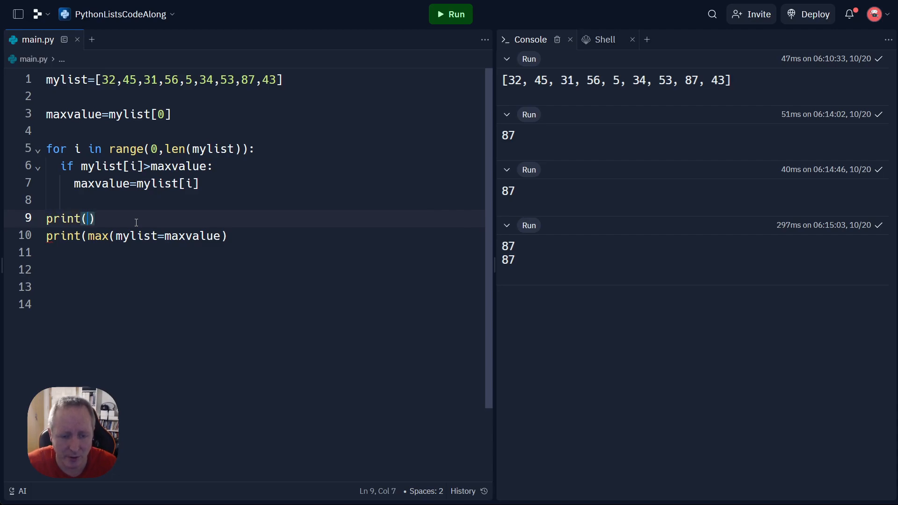
text(ma)
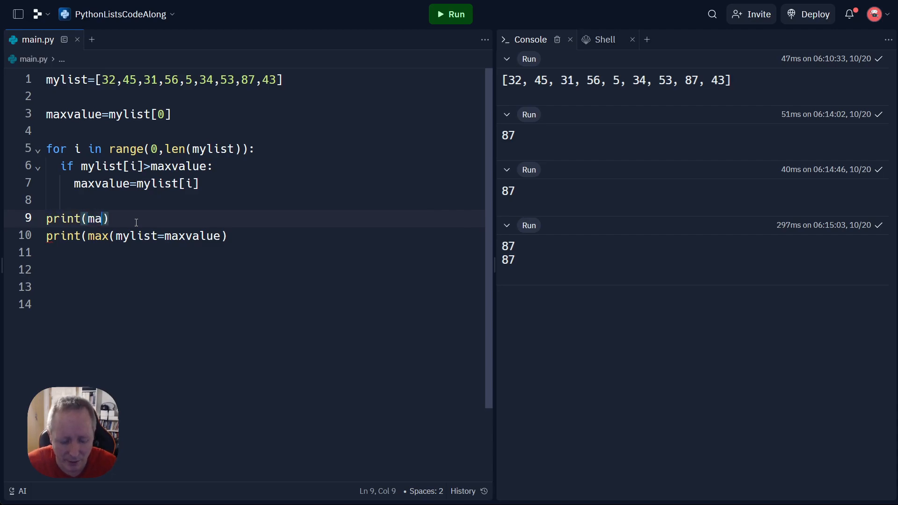
text(xvalue)
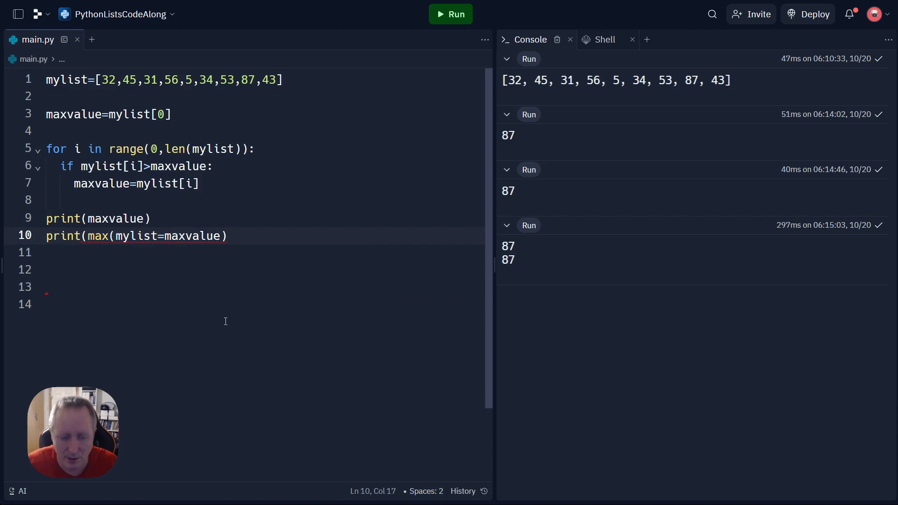
text()=)
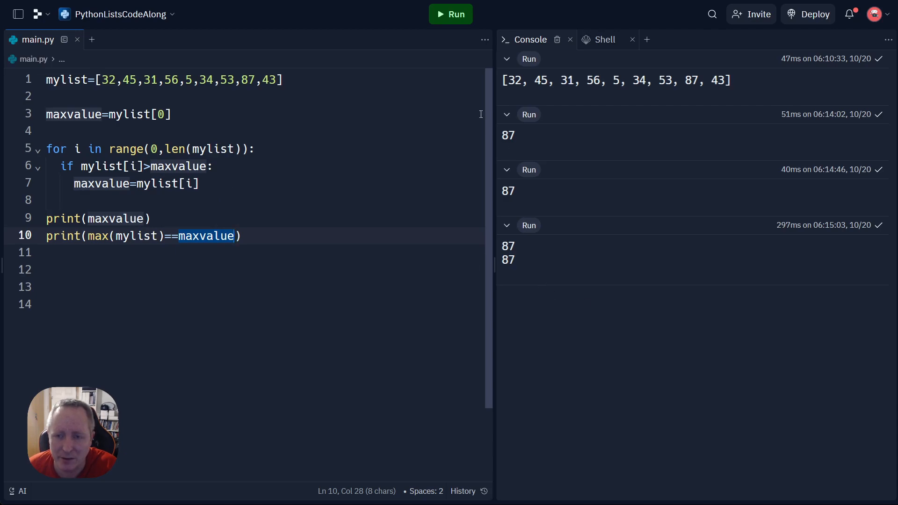
Run the script, change 56 to 92 in mylist, and rerun to confirm 92 and True
click(451, 13)
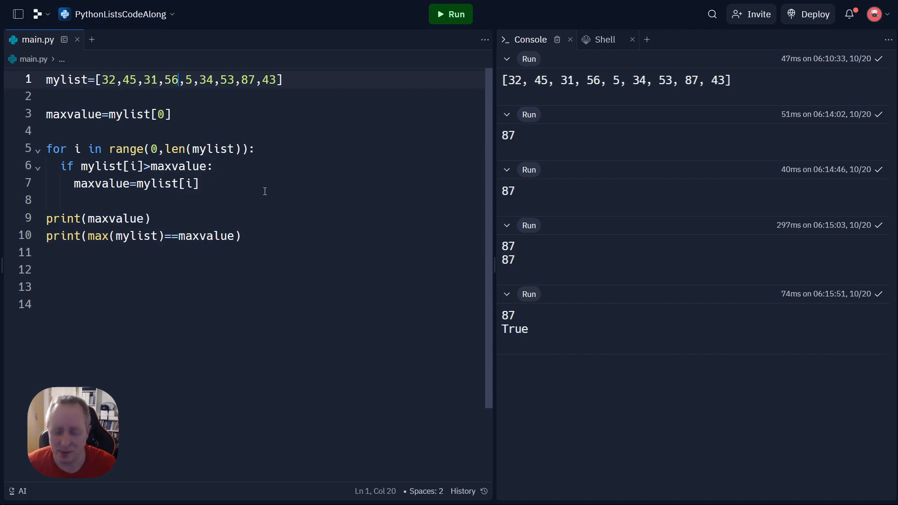
key(Backspace)
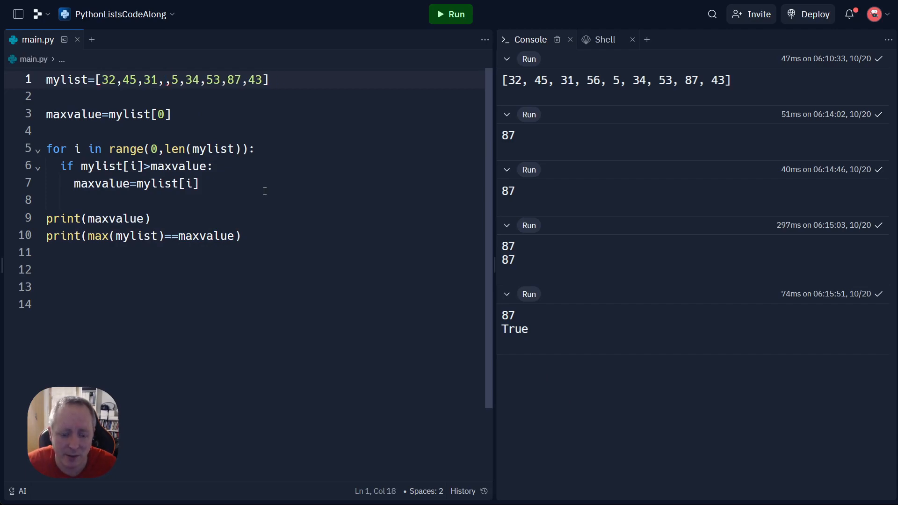
text(92)
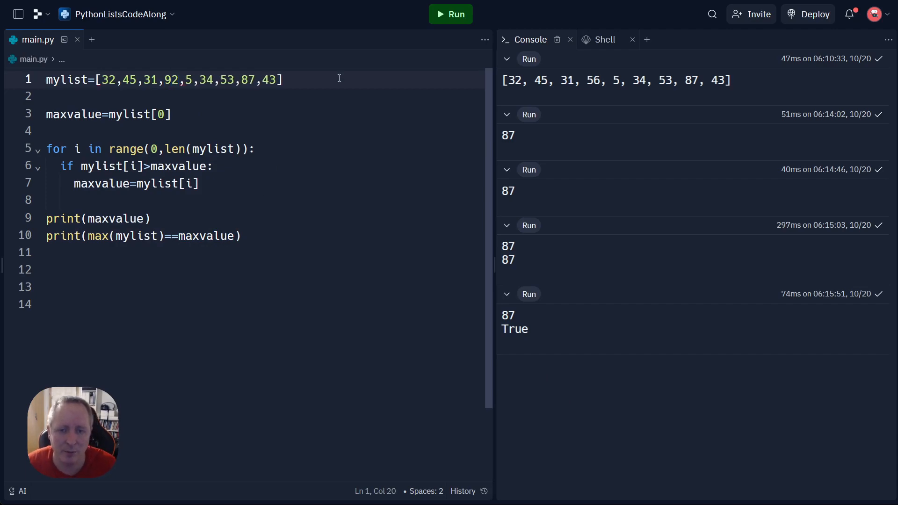
click(451, 14)
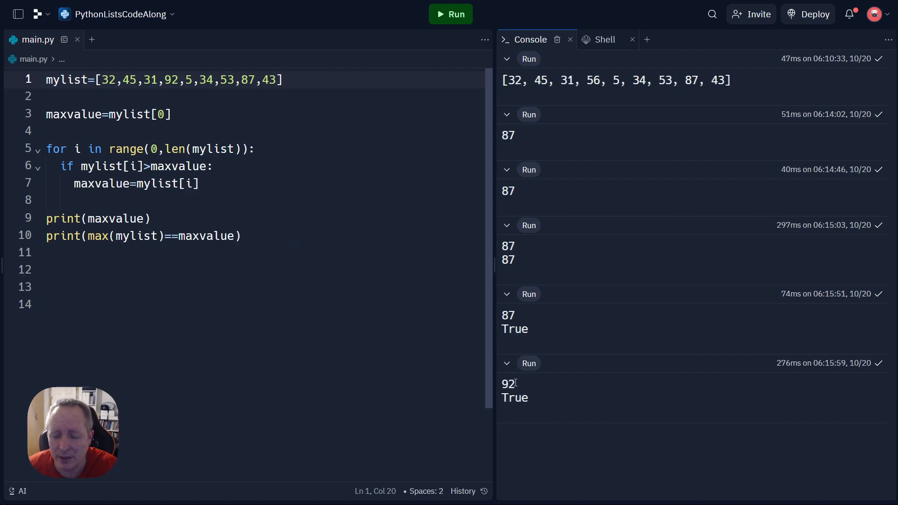
double_click(507, 384)
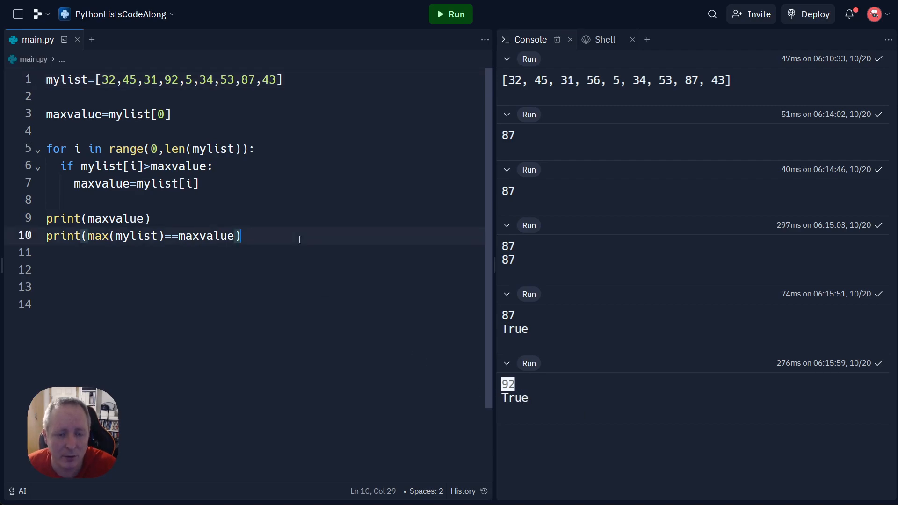
click(171, 114)
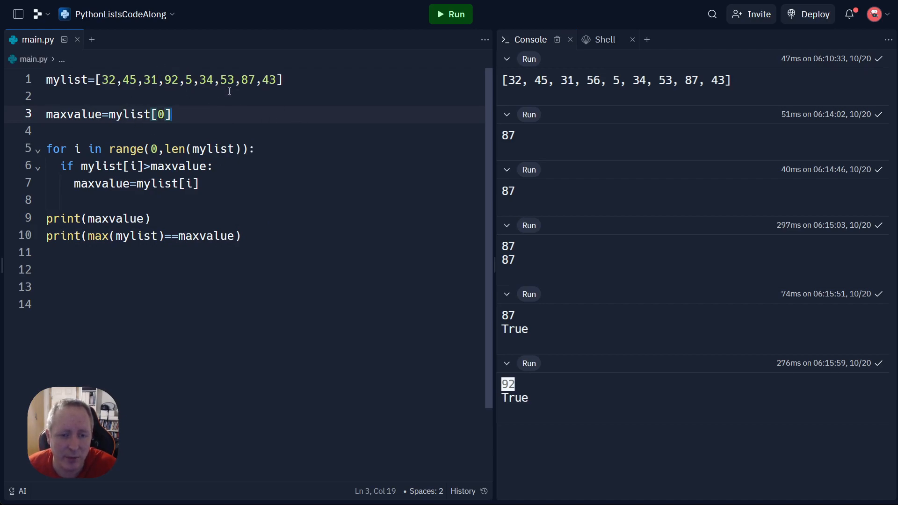
mouse_move(193, 147)
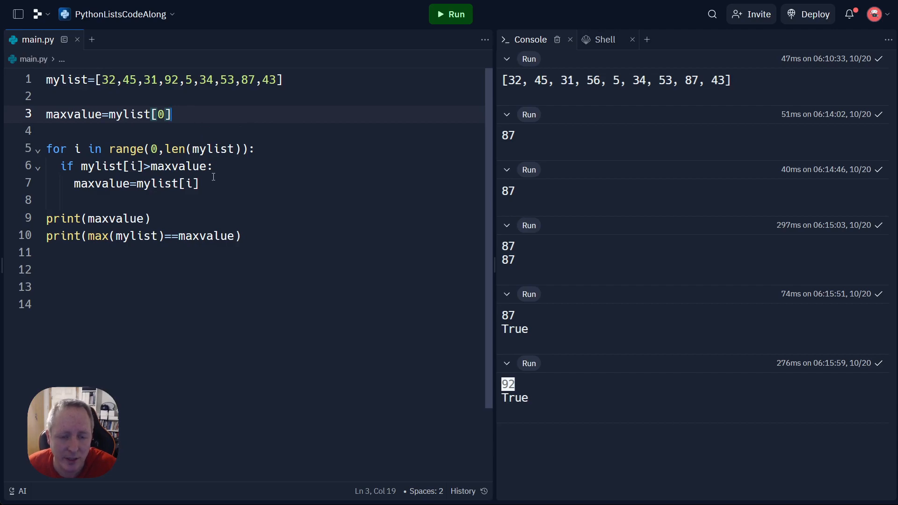
mouse_move(188, 278)
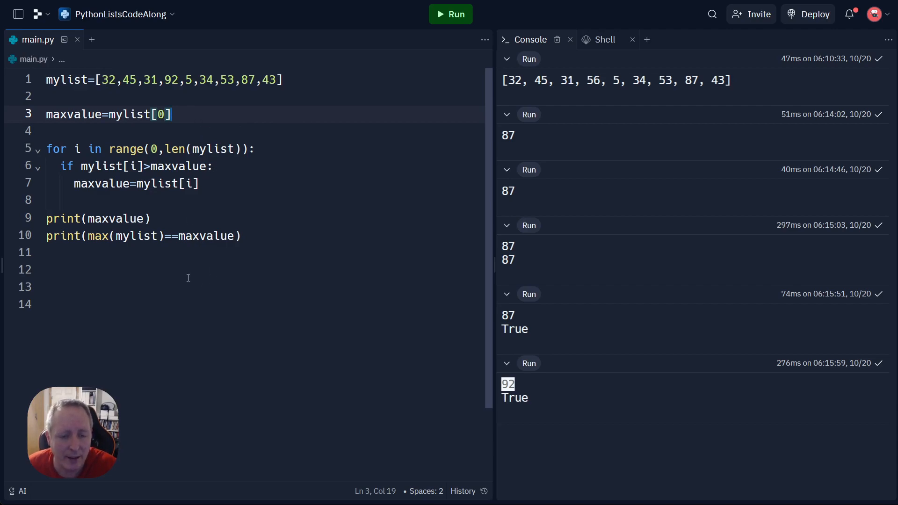
mouse_move(156, 240)
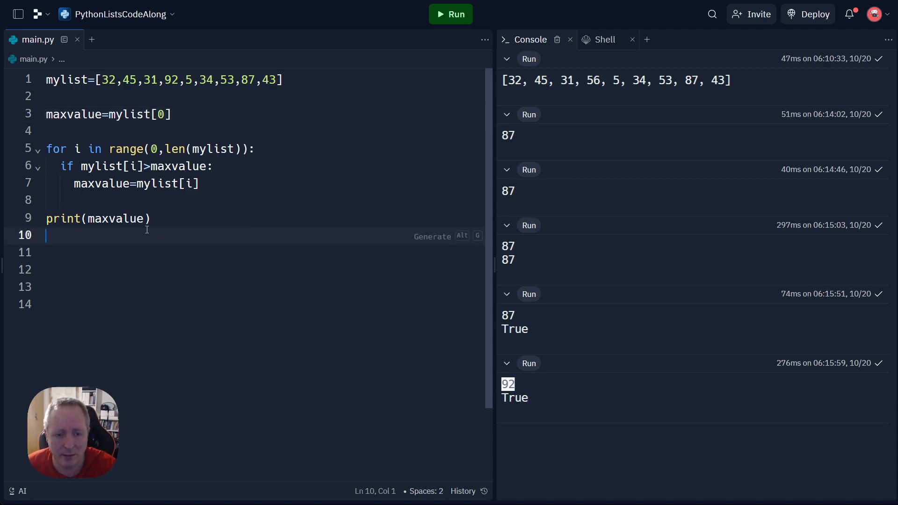
Replace the maxvalue start on line 3 with runningtotal=0 and delete the loop's if block
click(203, 114)
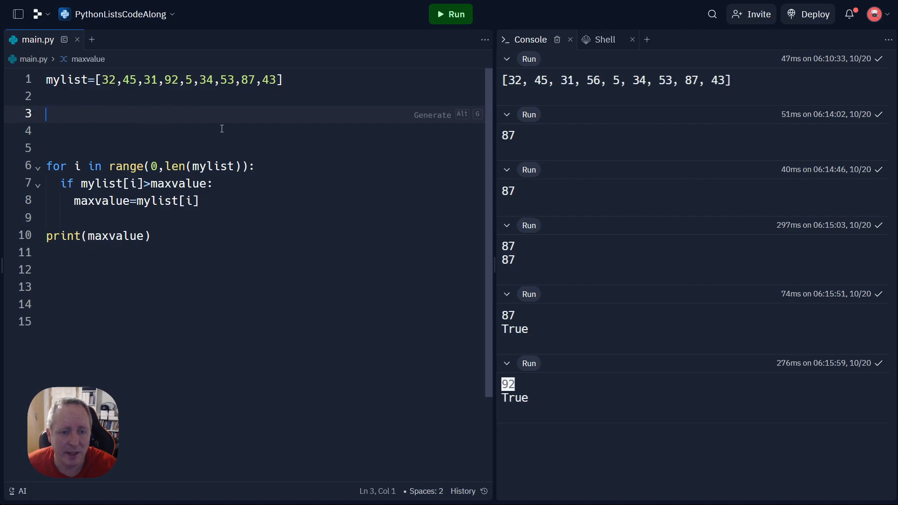
key(Backspace)
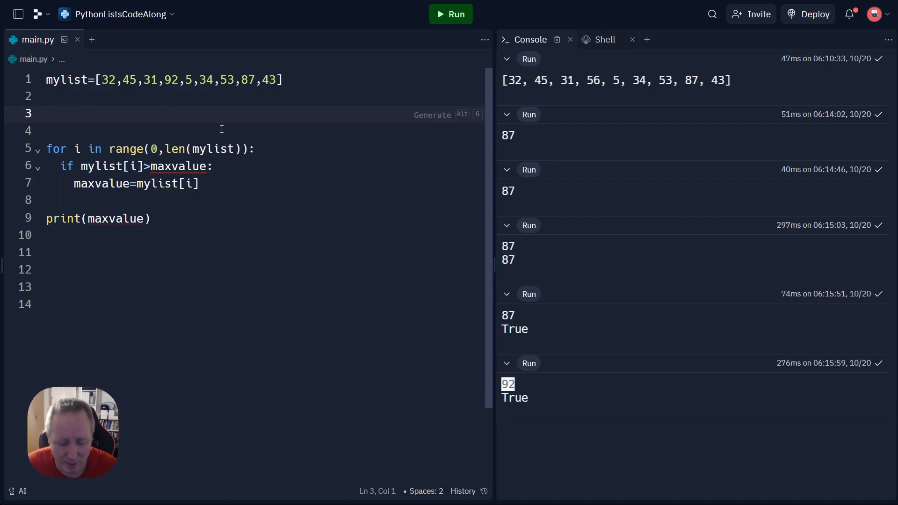
click(46, 113)
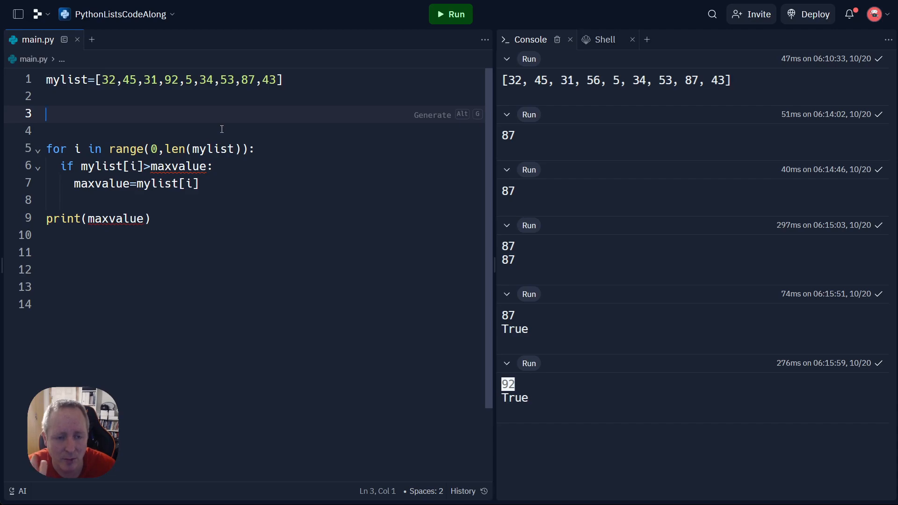
text(runnin)
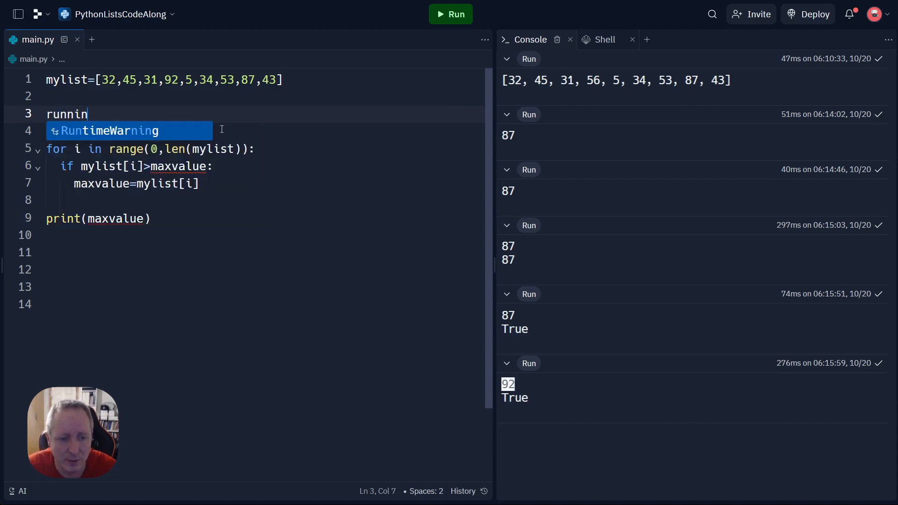
text(gtotal)
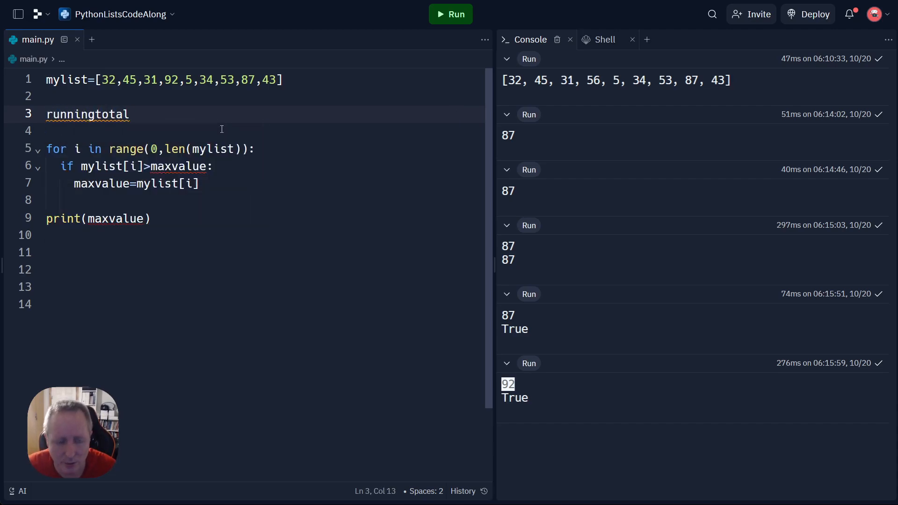
text(=0)
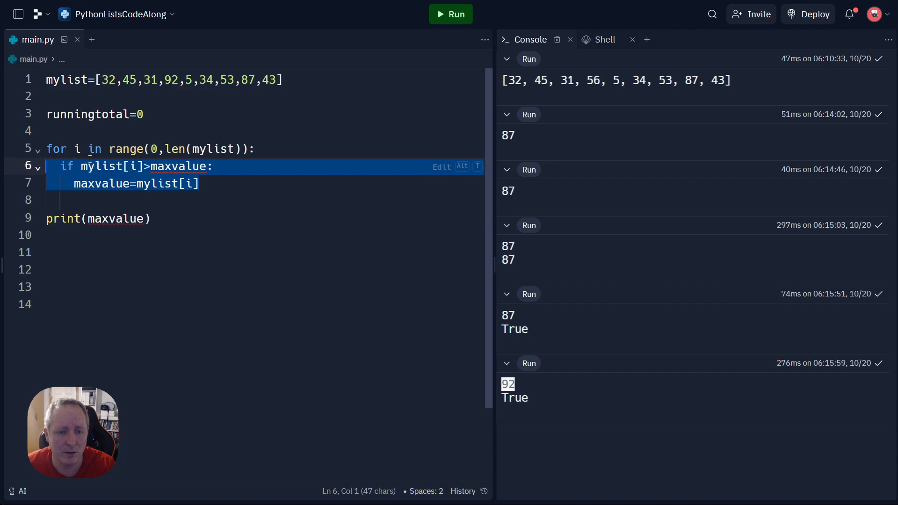
key(Delete)
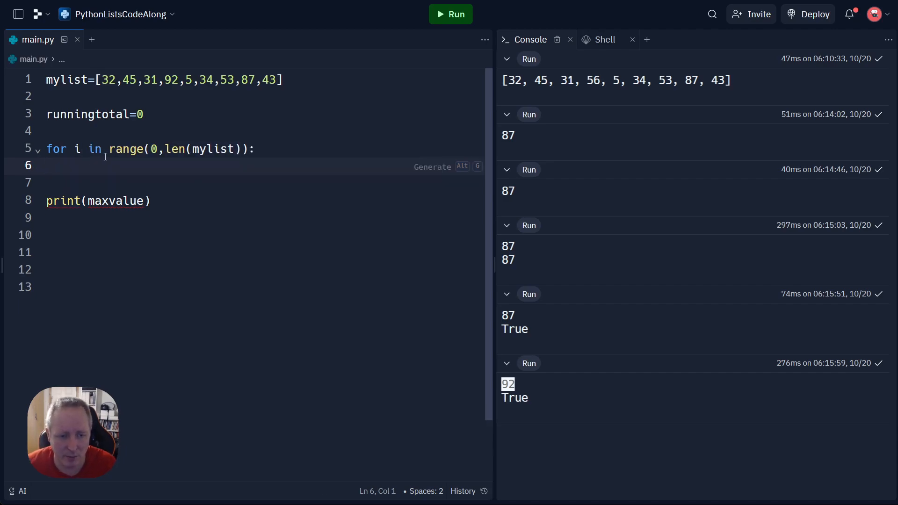
Add runningtotal=runningtotal+mylist[i] inside the loop
text(RUNN)
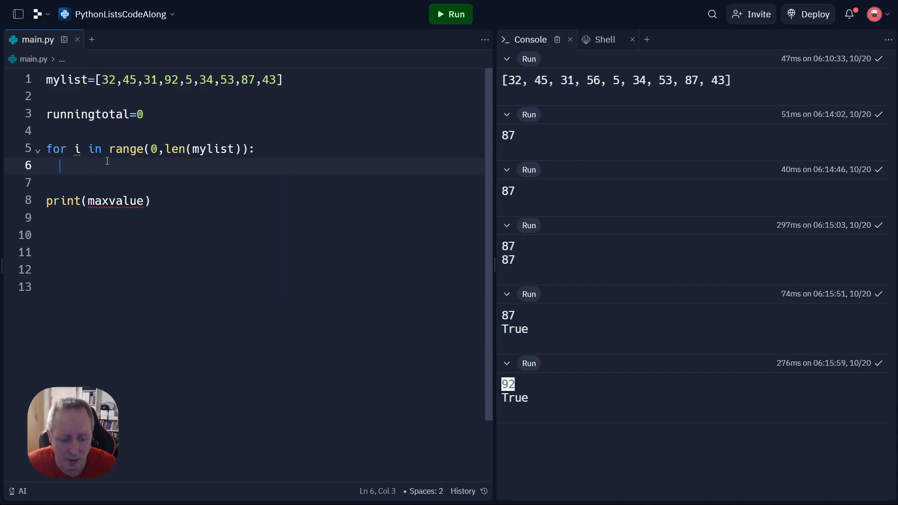
text(runningtotal=)
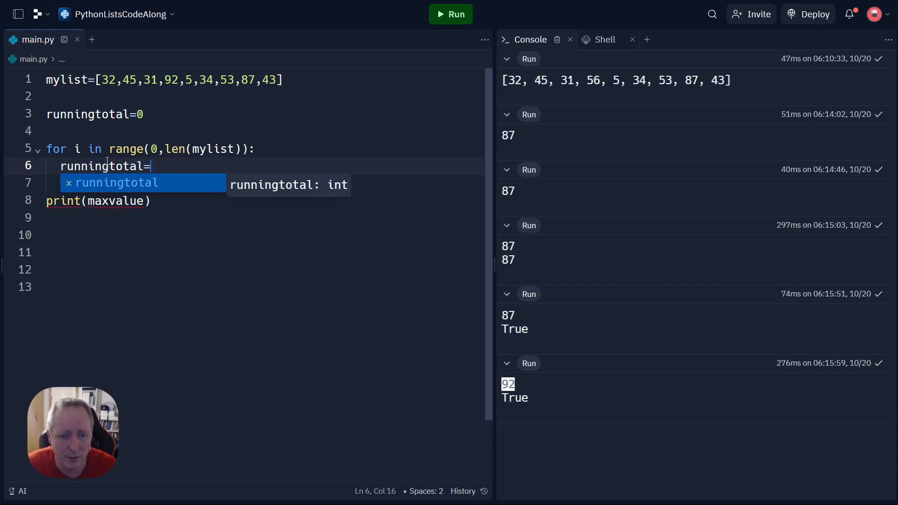
text(ru)
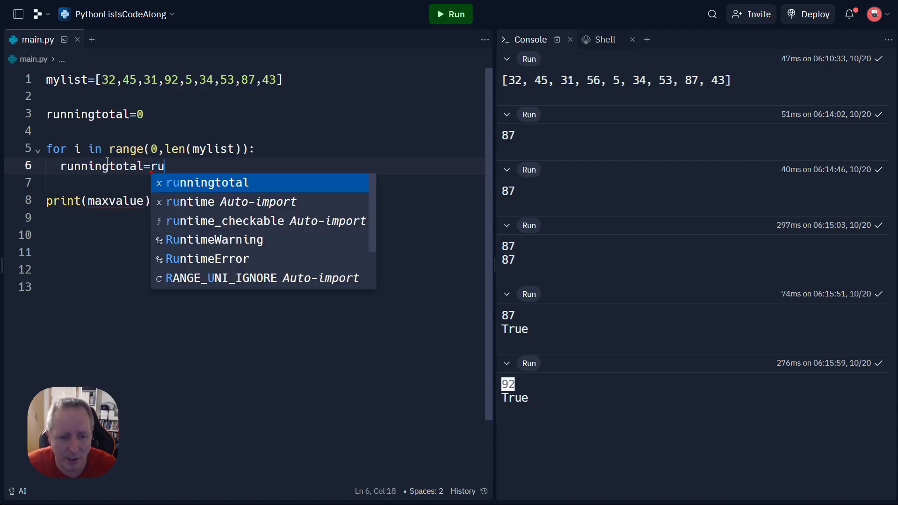
text(nningt)
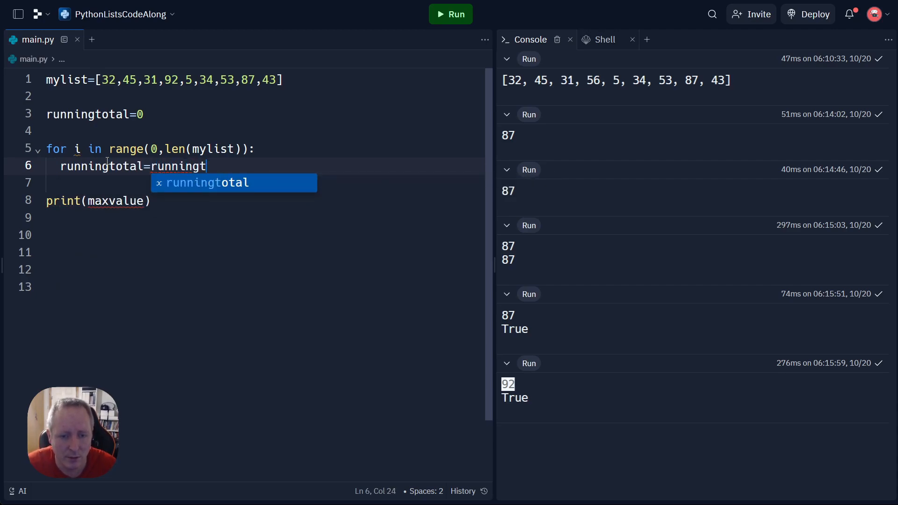
text(otal)
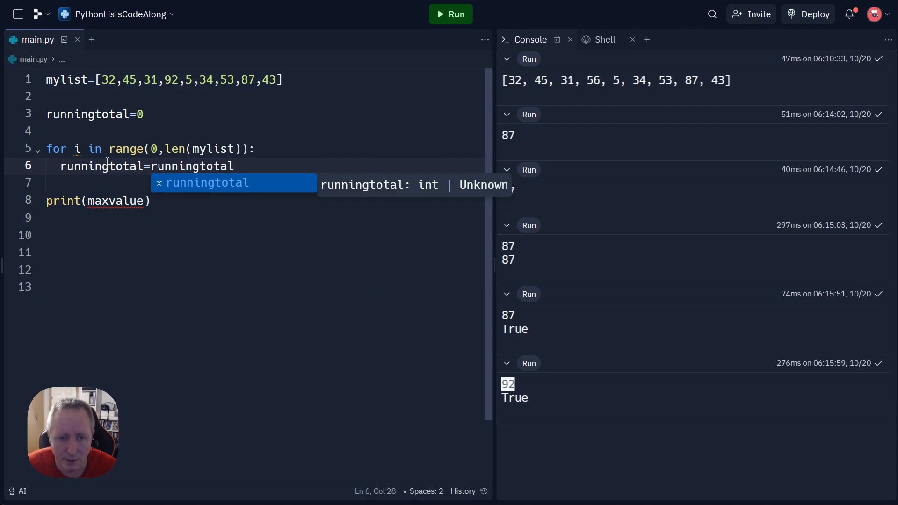
text(+)
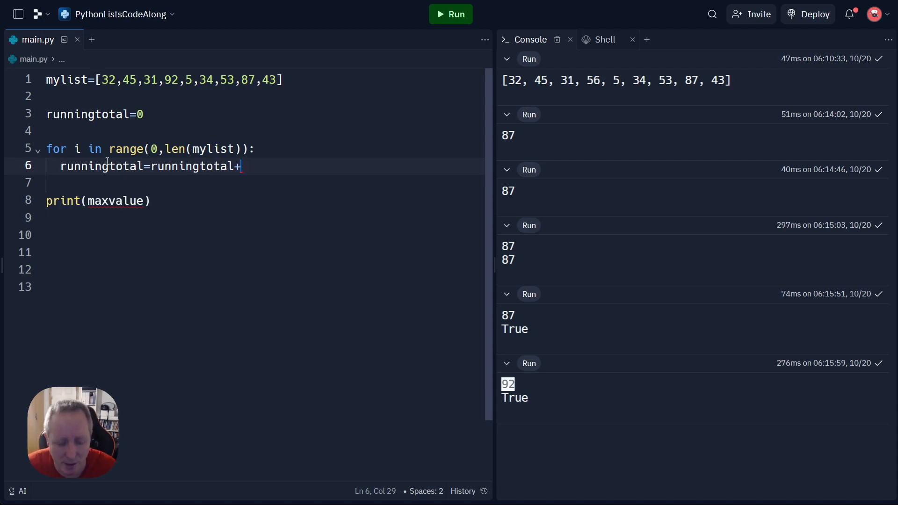
text(mys)
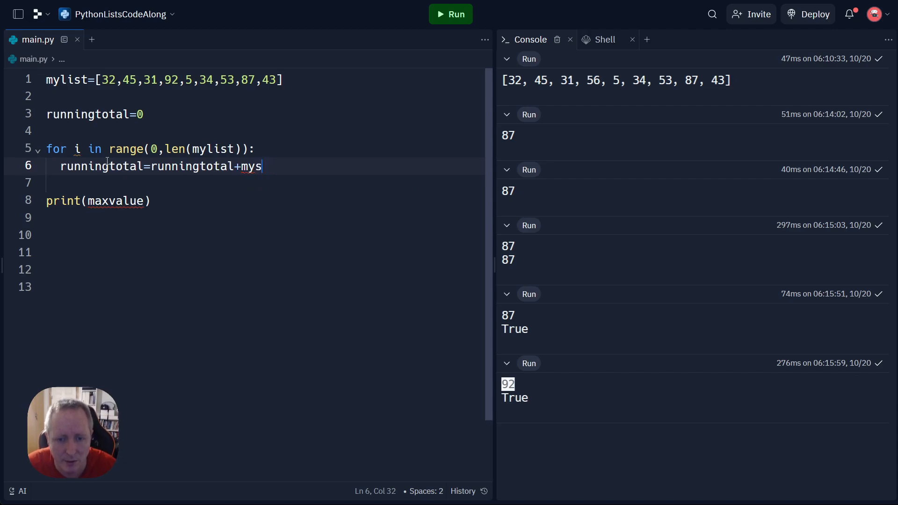
text(list[])
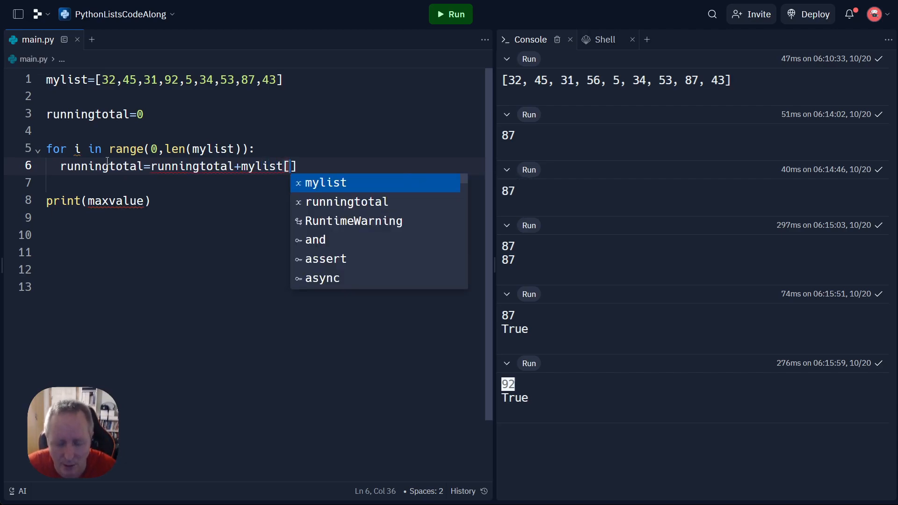
text(i)
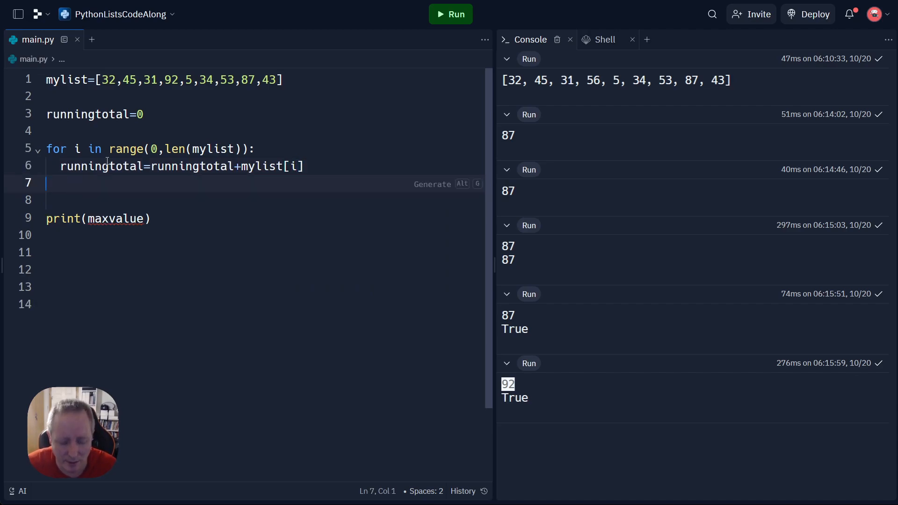
Add a line setting meanaverage=runningtotal/len(mylist)
text(r)
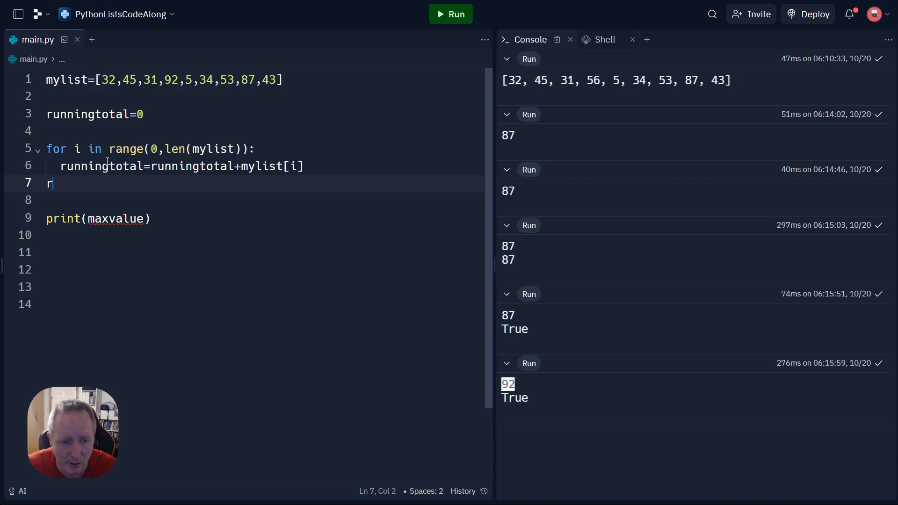
text(u)
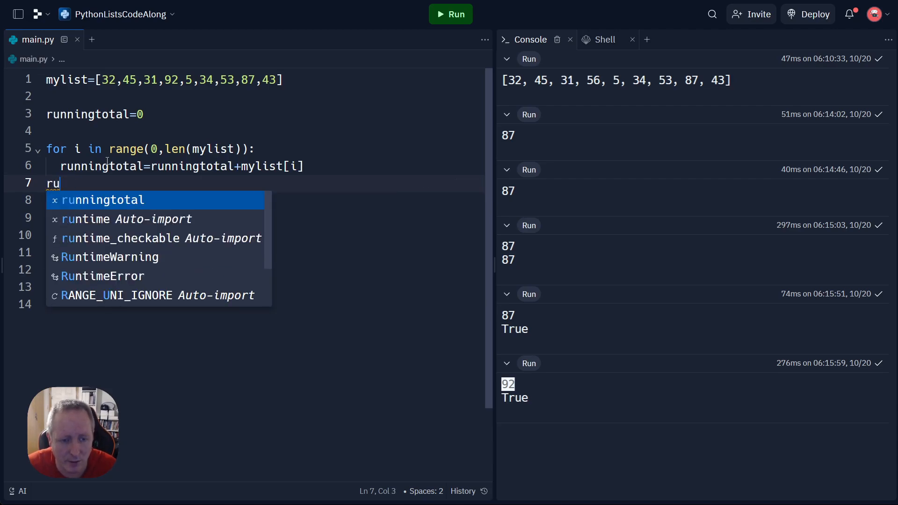
text(mean)
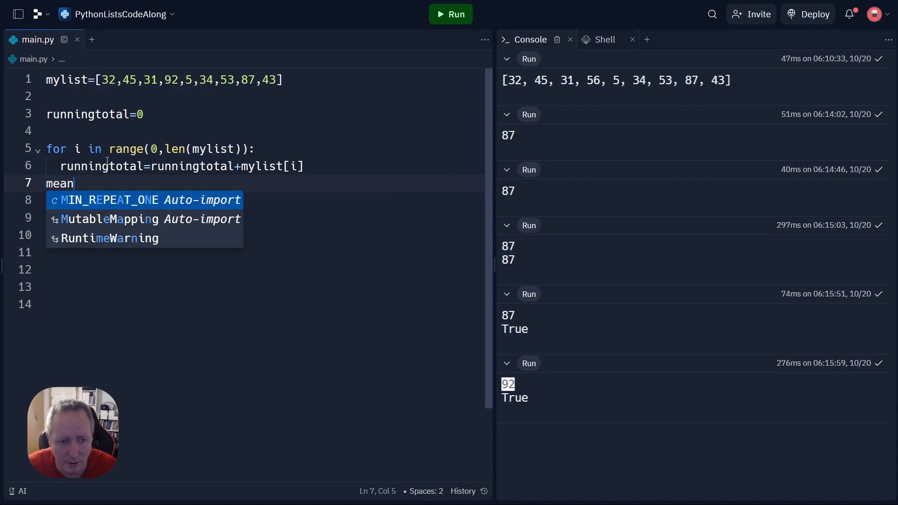
text(average=)
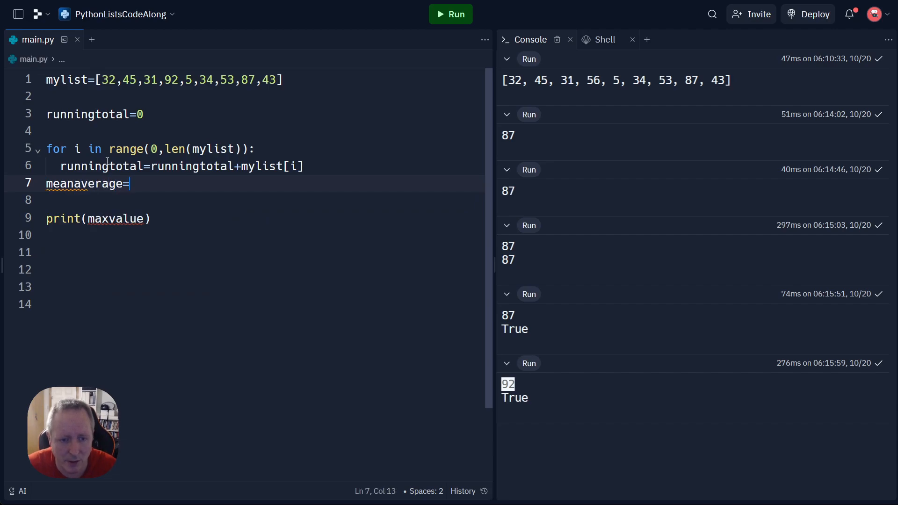
text(runningtotal/)
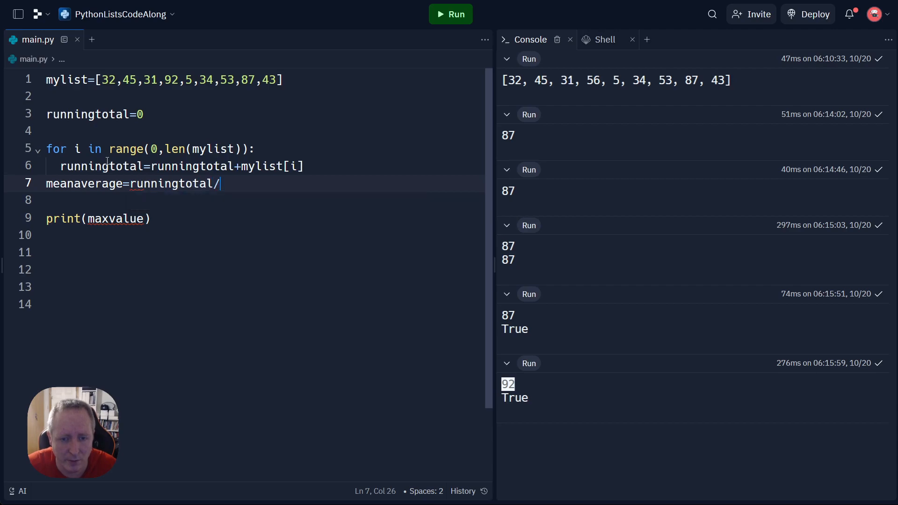
text(len())
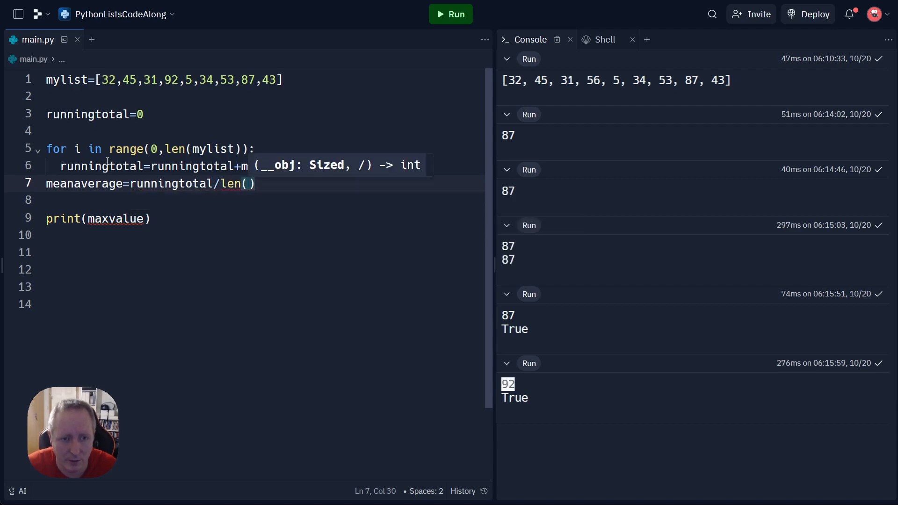
text(mylist)
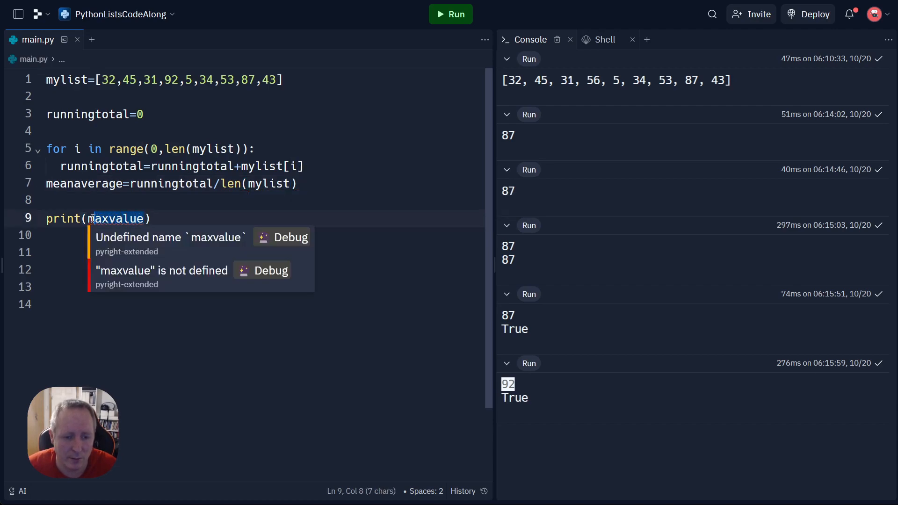
Print meanaverage and meanaverage==mean(mylist), then run, showing 46.888… and a NameError
text(meanaverage==))
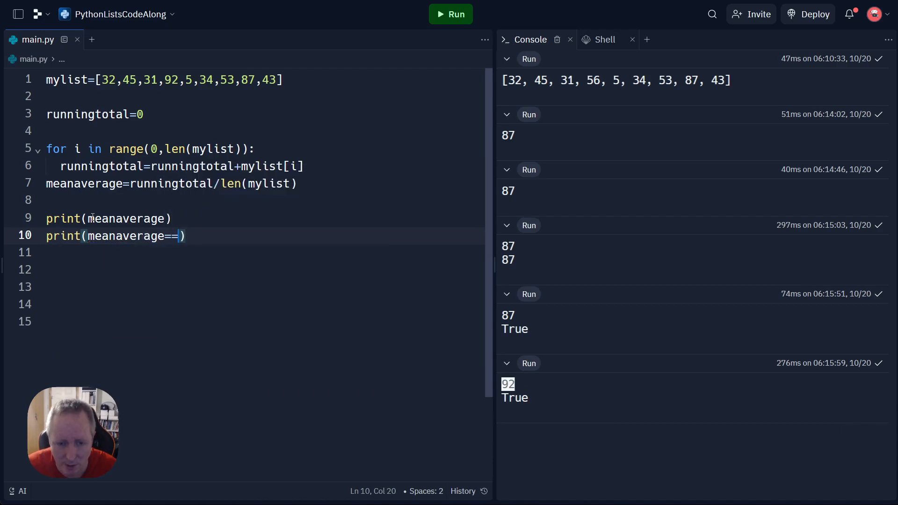
text(mean()
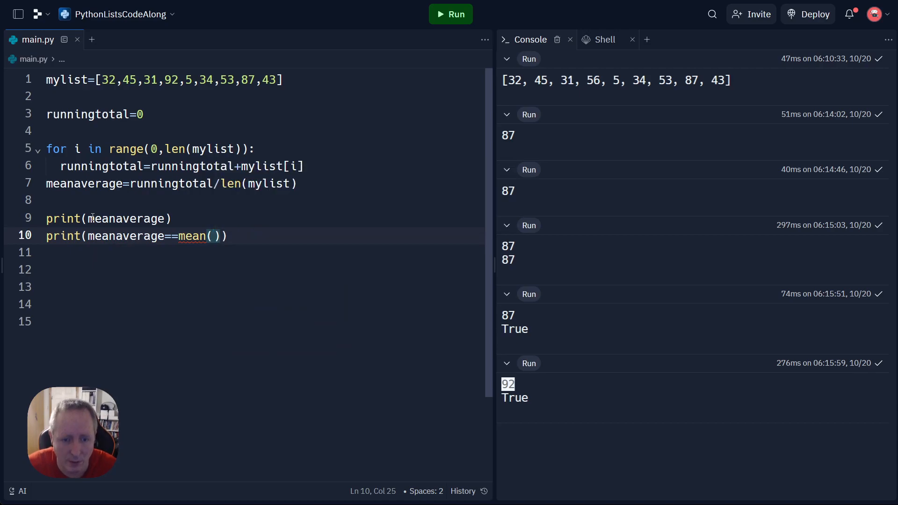
text(mylist)
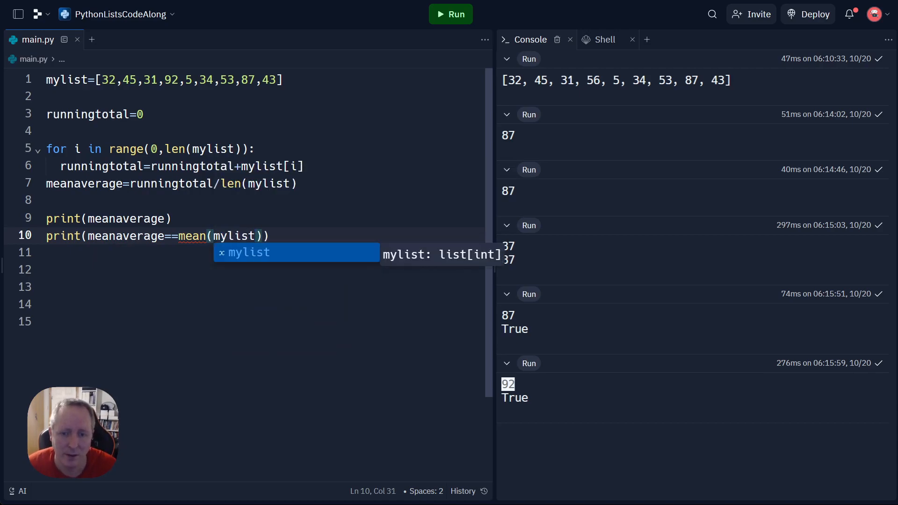
click(450, 13)
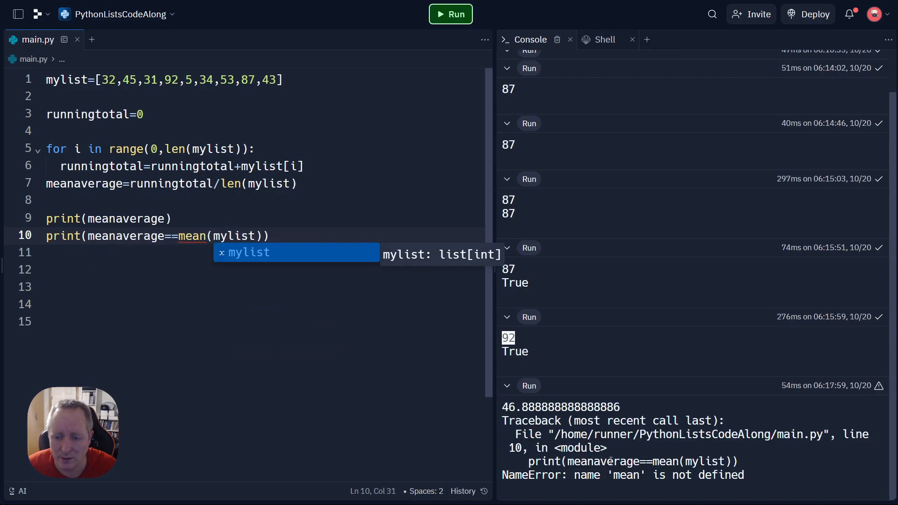